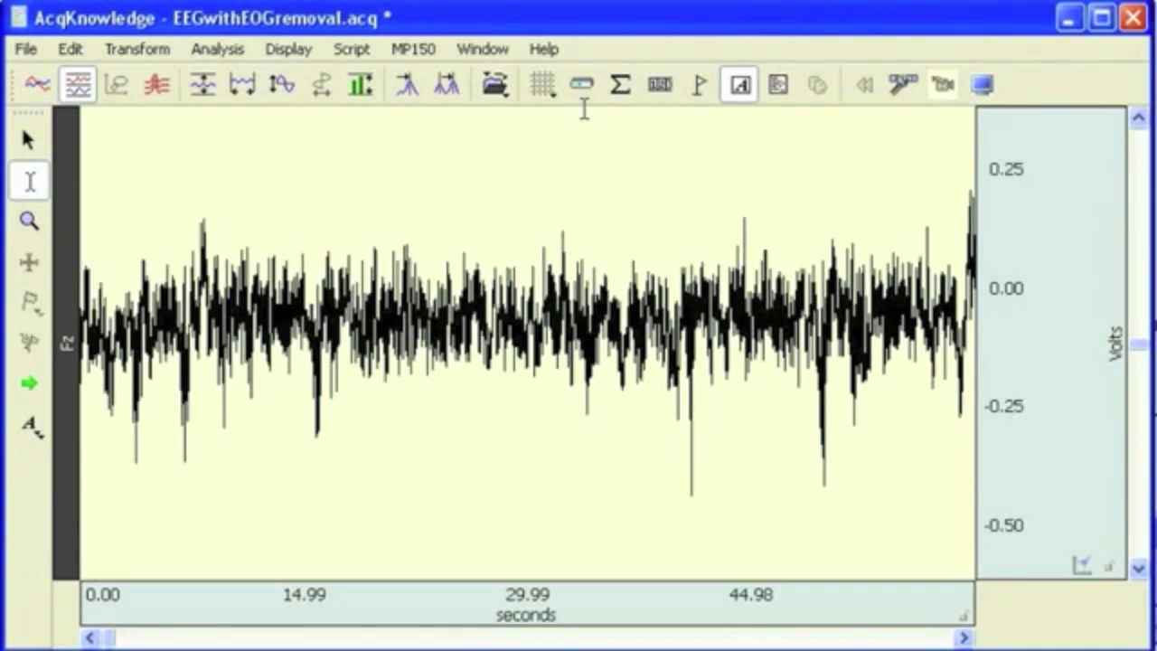
{"action": "mouse_move", "coordinate": [401, 177]}
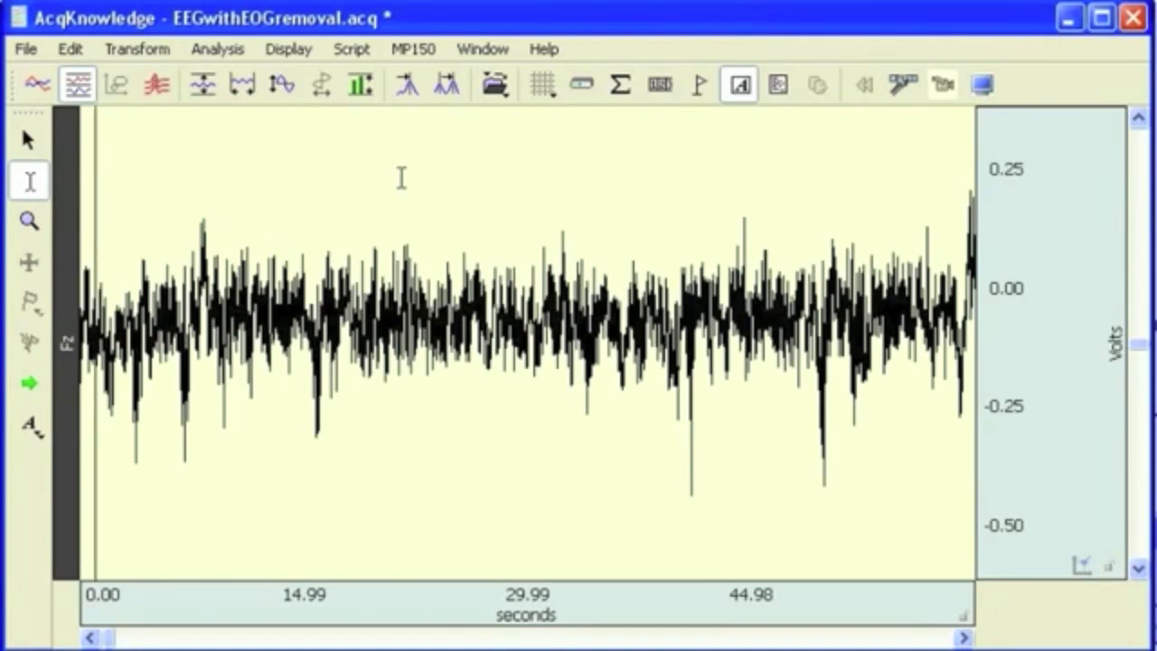
{"action": "mouse_move", "coordinate": [443, 179]}
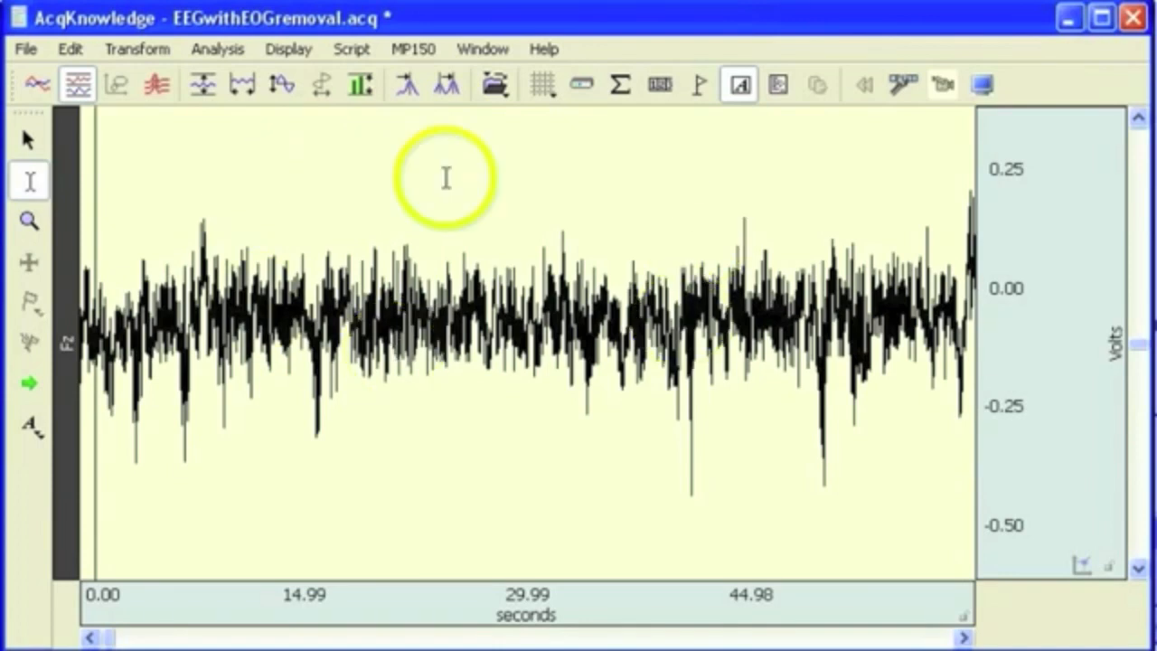
{"action": "mouse_move", "coordinate": [466, 246]}
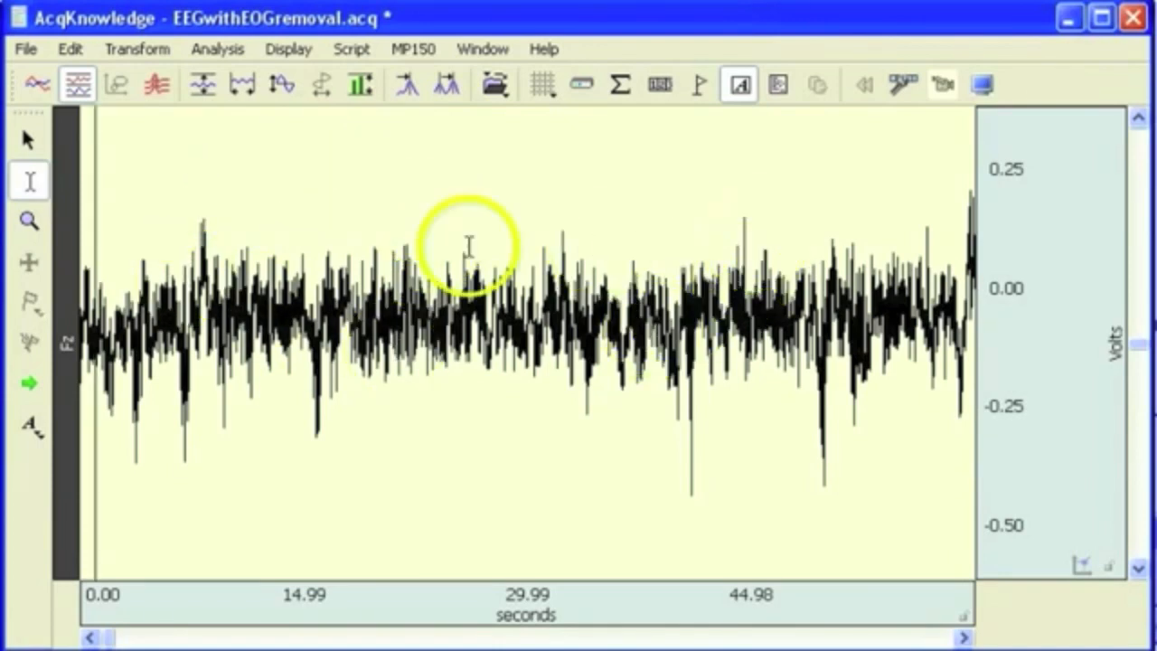
{"action": "mouse_move", "coordinate": [293, 293]}
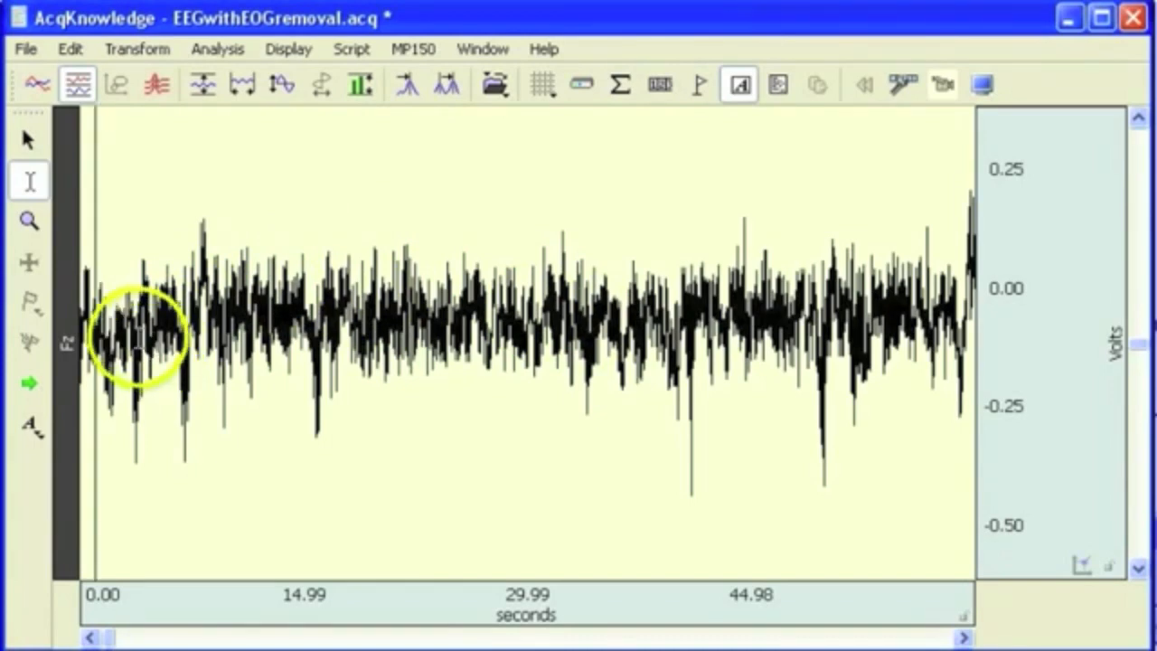
{"action": "mouse_move", "coordinate": [539, 293]}
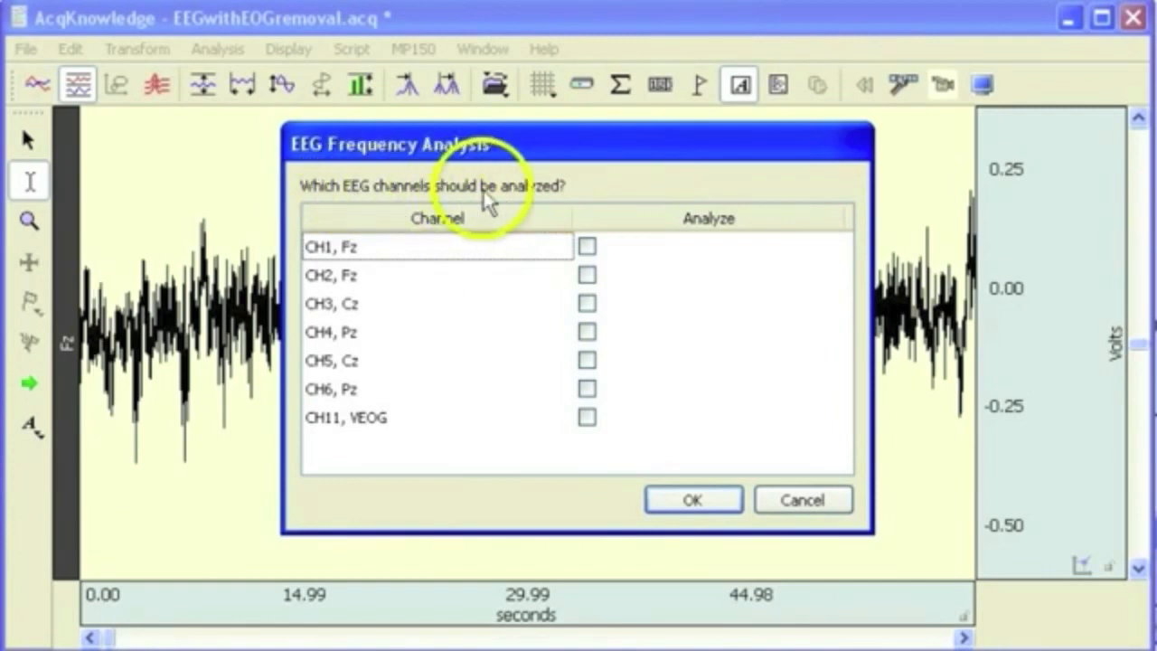
{"action": "mouse_move", "coordinate": [542, 271]}
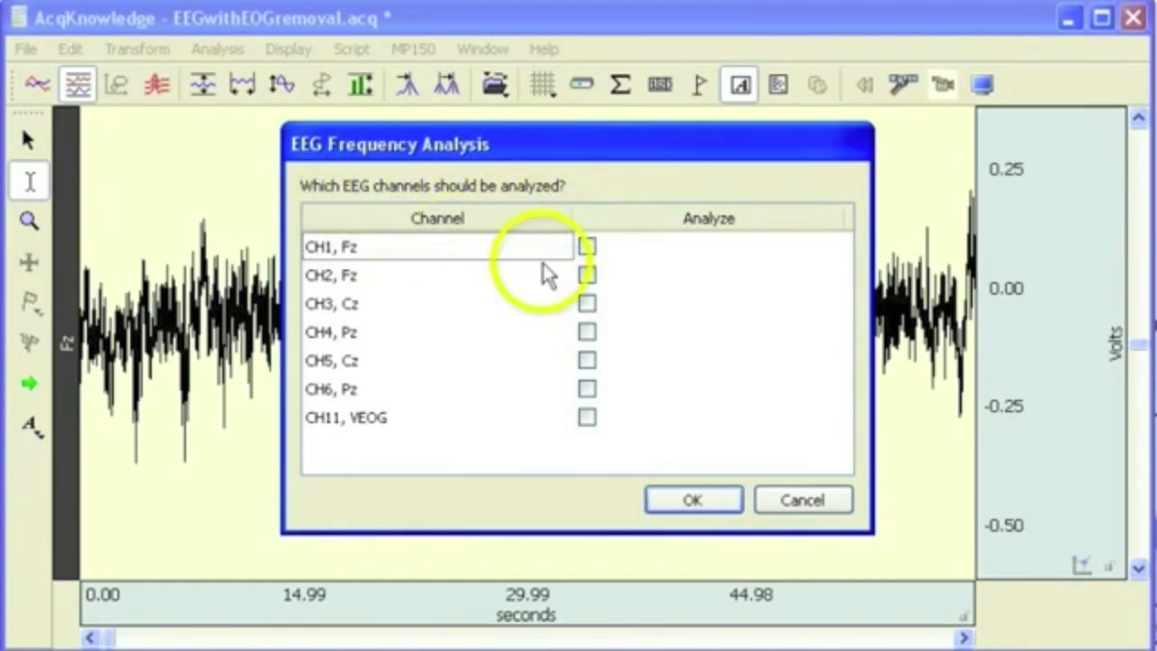
{"action": "mouse_move", "coordinate": [199, 358]}
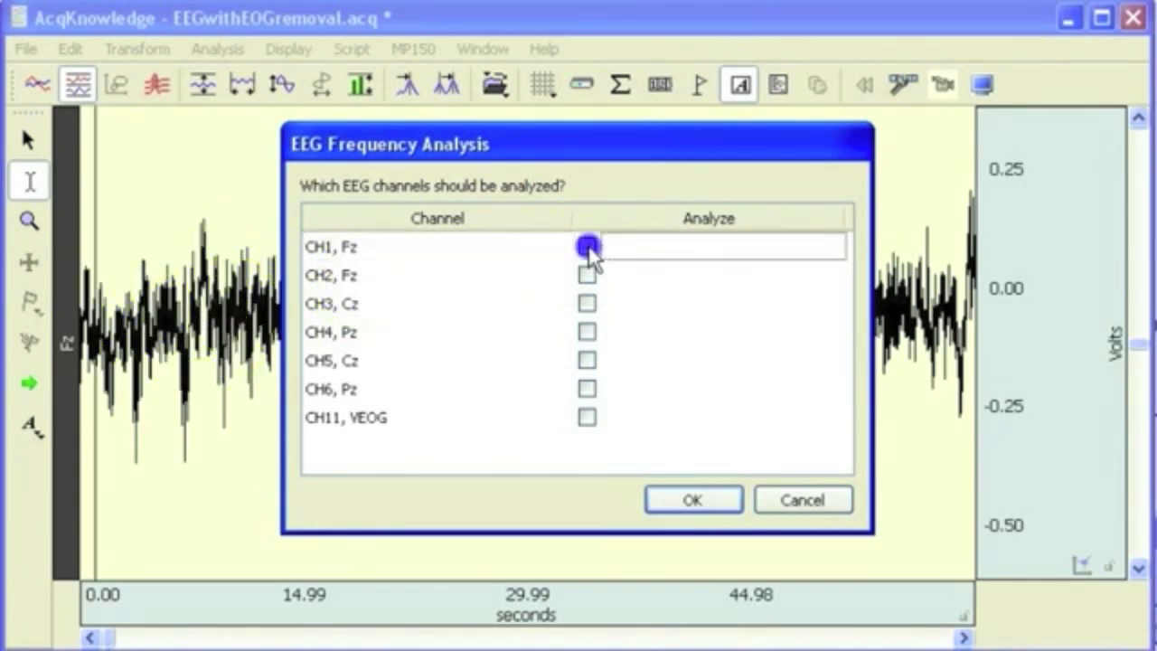
Step: Mark channel CH1, Fz for EEG frequency analysis and confirm the channel choice
{"action": "left_click", "coordinate": [585, 246]}
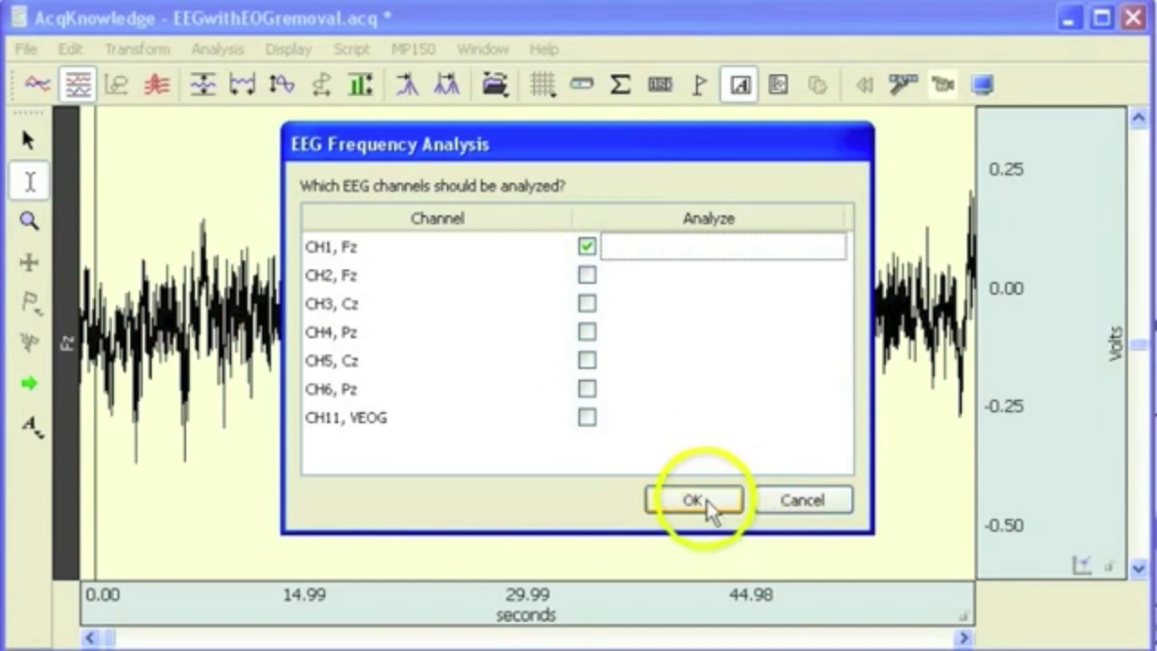
{"action": "left_click", "coordinate": [690, 499]}
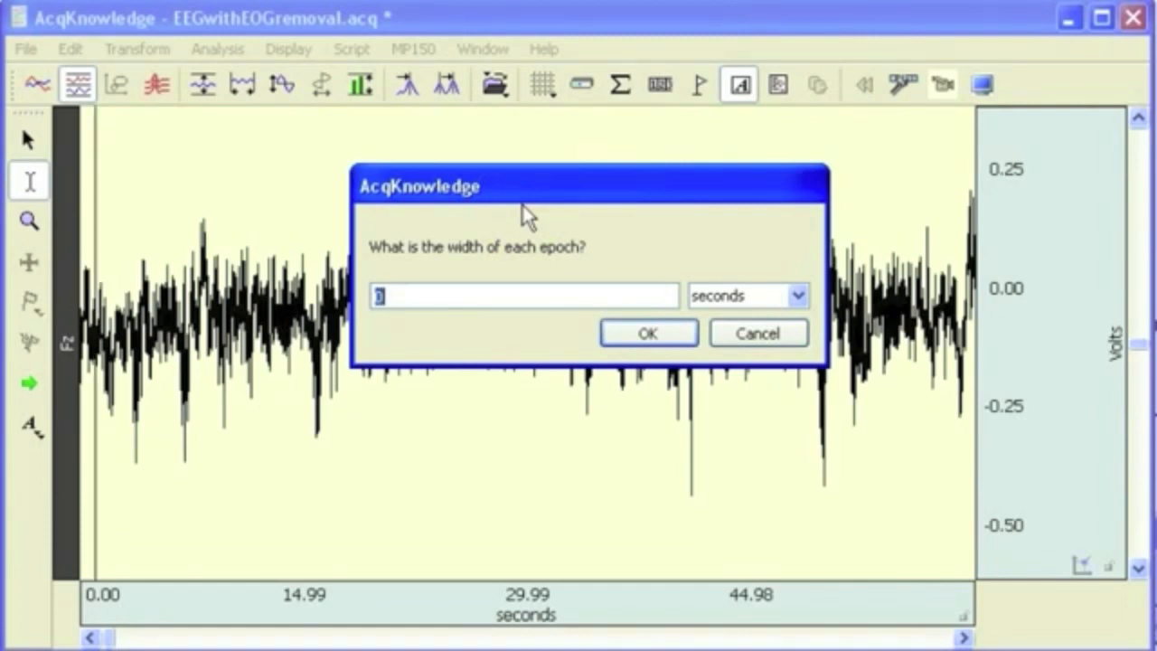
Step: Enter an epoch width of 5 seconds and confirm to run the frequency analysis
{"action": "type", "text": "5"}
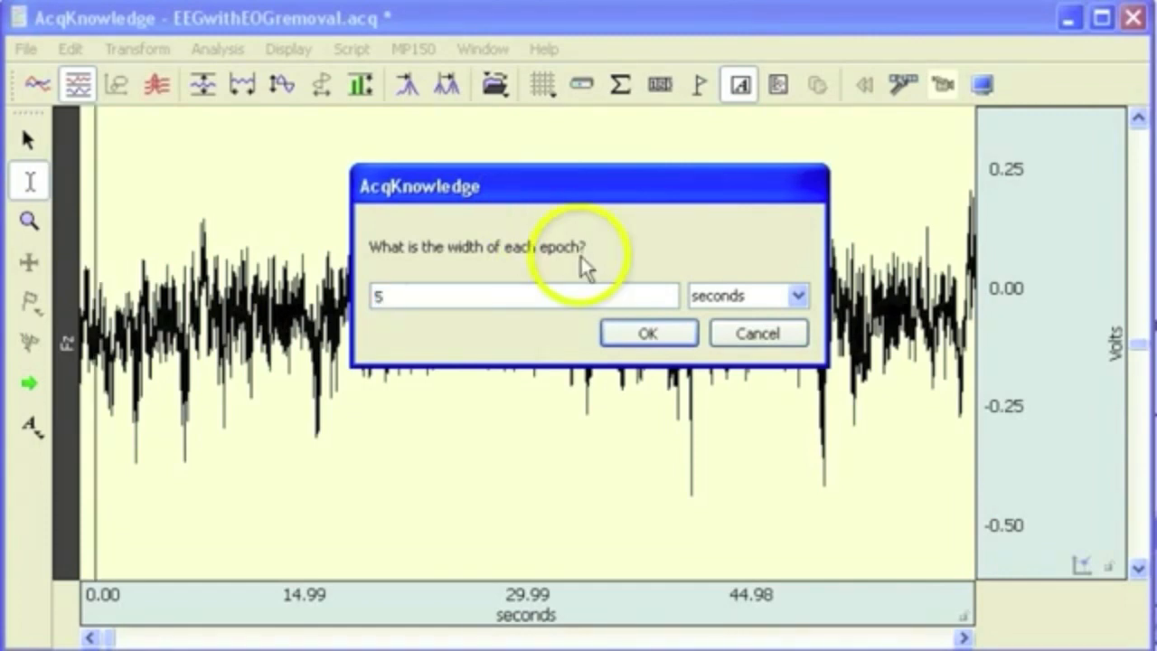
{"action": "left_click", "coordinate": [647, 332]}
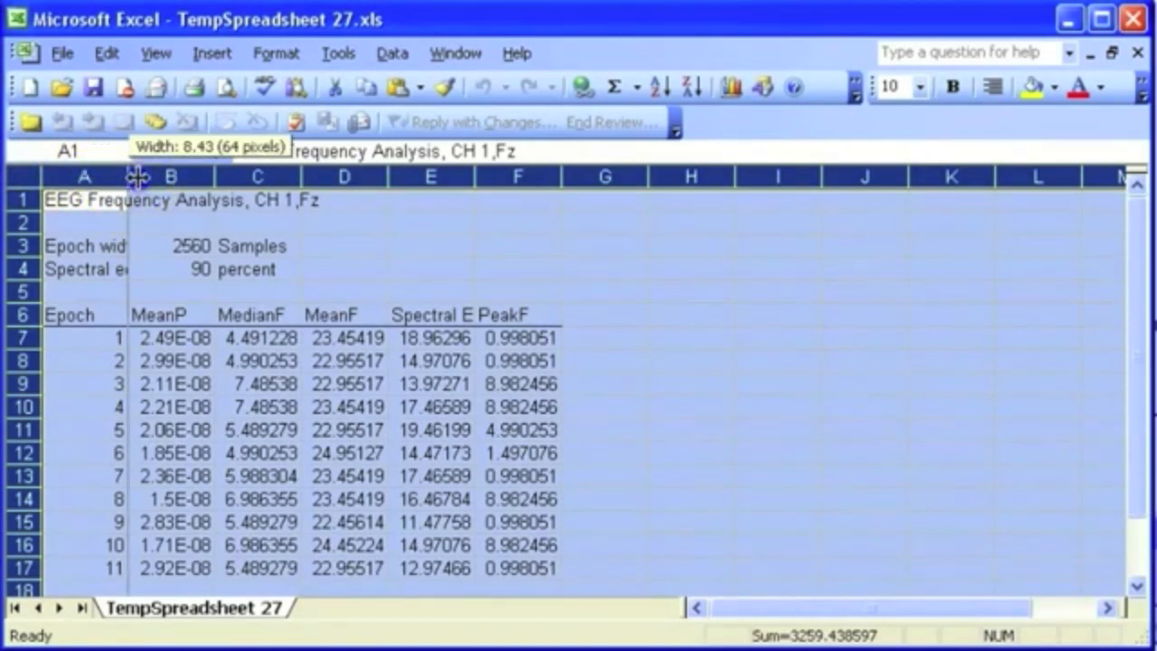
Step: Widen the sheet's columns so MeanP, MedianF, MeanF, Spectral Edge and PeakF read in full, then select the first epoch
{"action": "left_click_drag", "start_coordinate": [141, 177], "coordinate": [180, 178]}
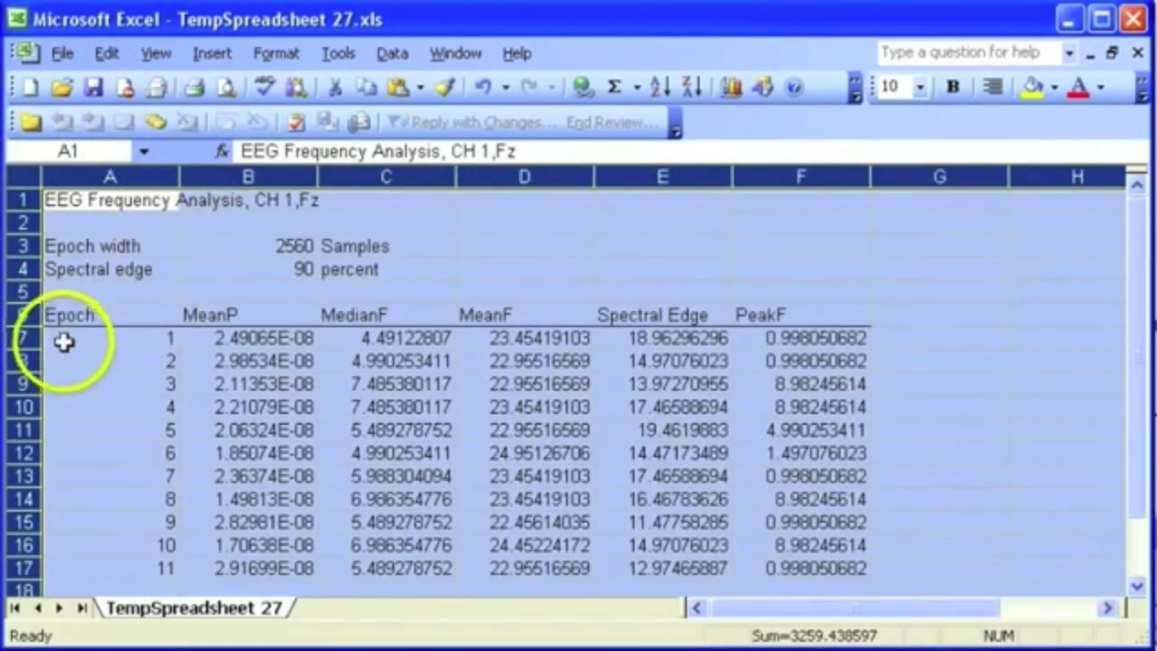
{"action": "left_click", "coordinate": [110, 338]}
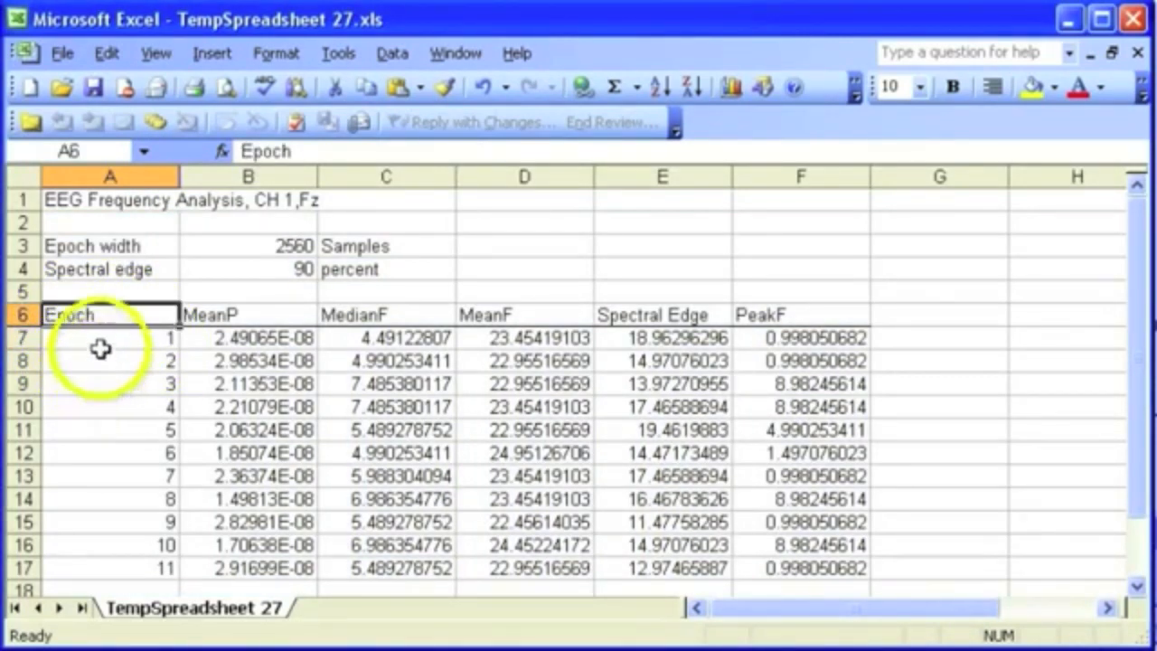
{"action": "left_click", "coordinate": [99, 338]}
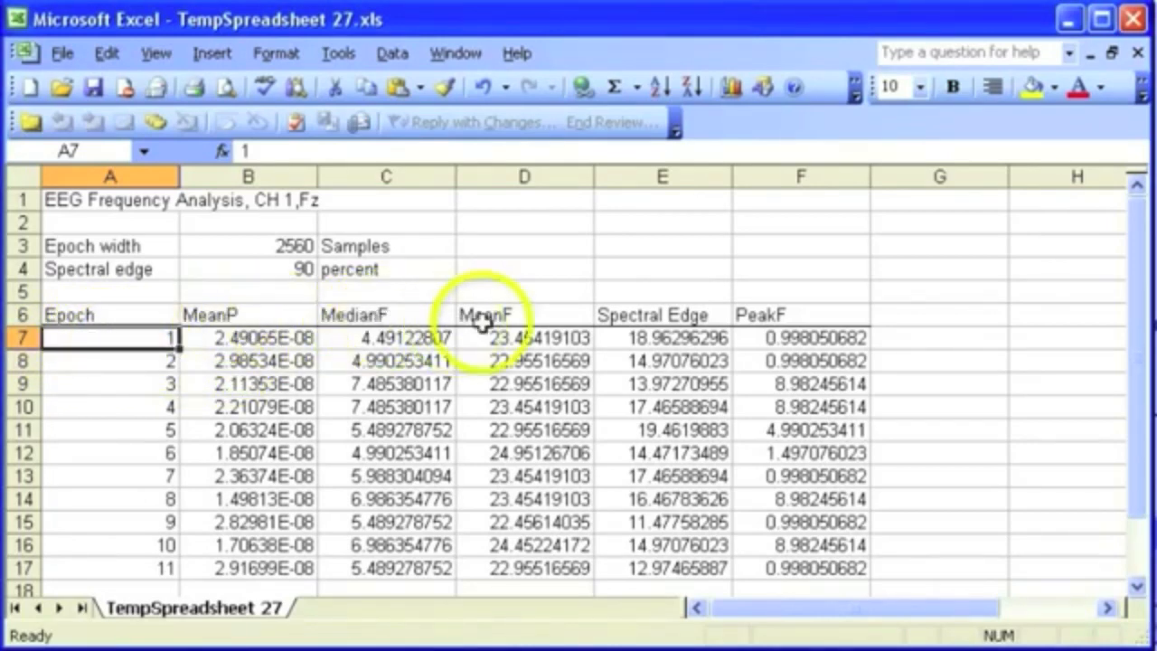
{"action": "mouse_move", "coordinate": [651, 314]}
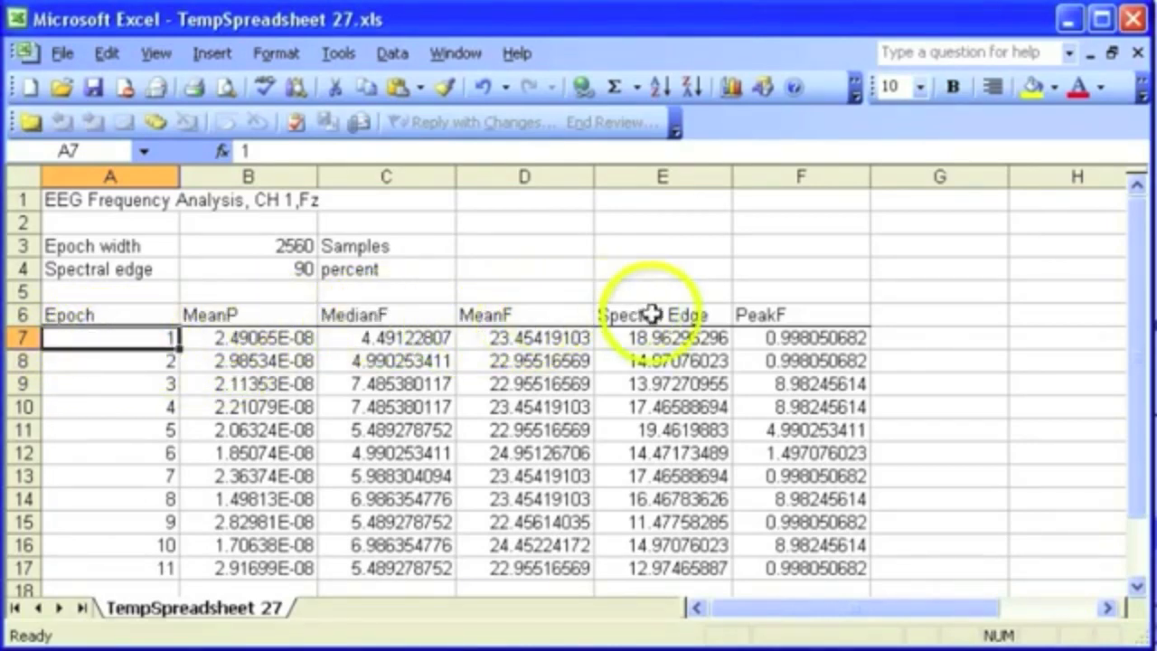
{"action": "mouse_move", "coordinate": [786, 316]}
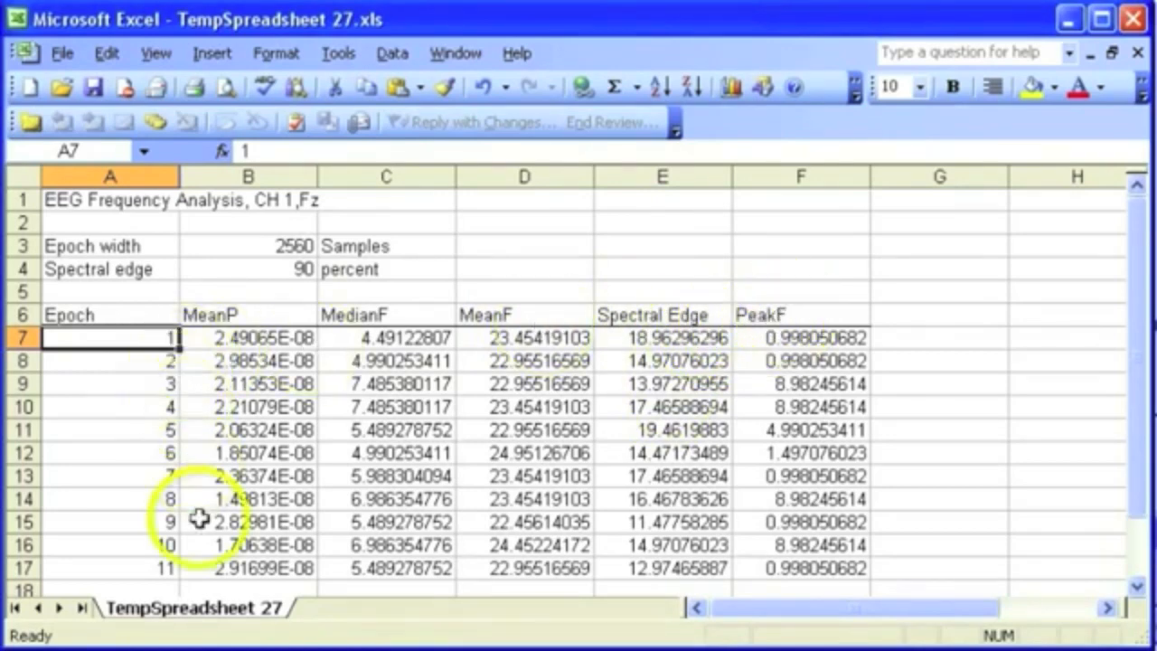
{"action": "mouse_move", "coordinate": [235, 342]}
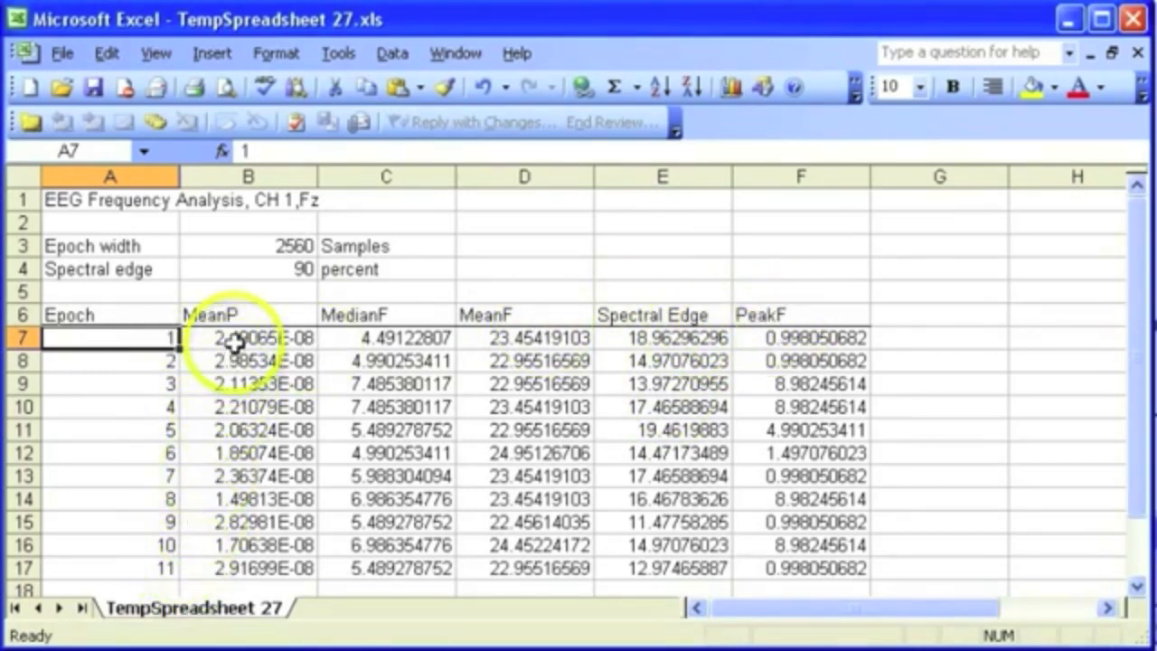
{"action": "mouse_move", "coordinate": [1044, 75]}
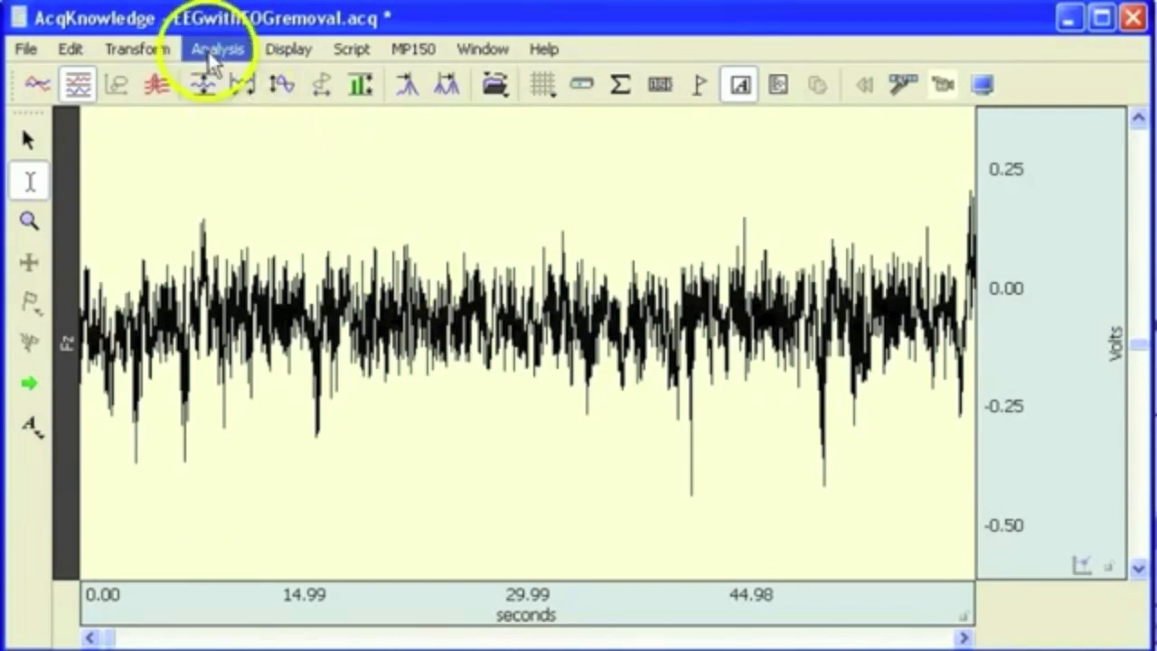
Step: Bring up the EEG Analysis Preferences from Analysis > Electroencephalography
{"action": "left_click", "coordinate": [217, 49]}
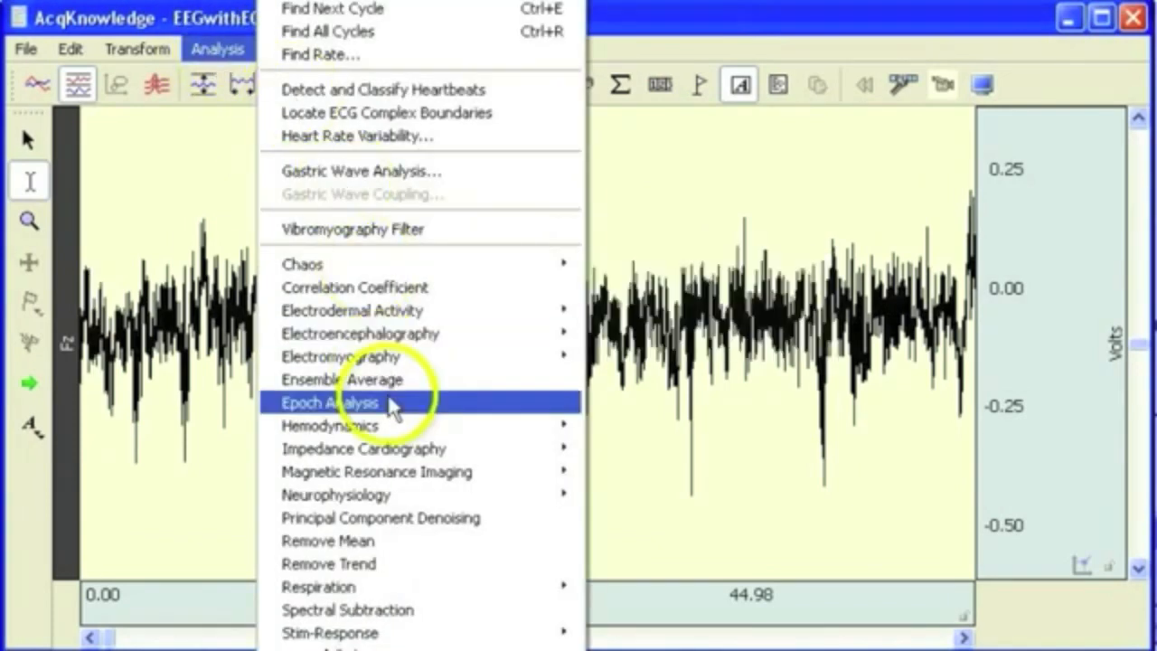
{"action": "mouse_move", "coordinate": [352, 311]}
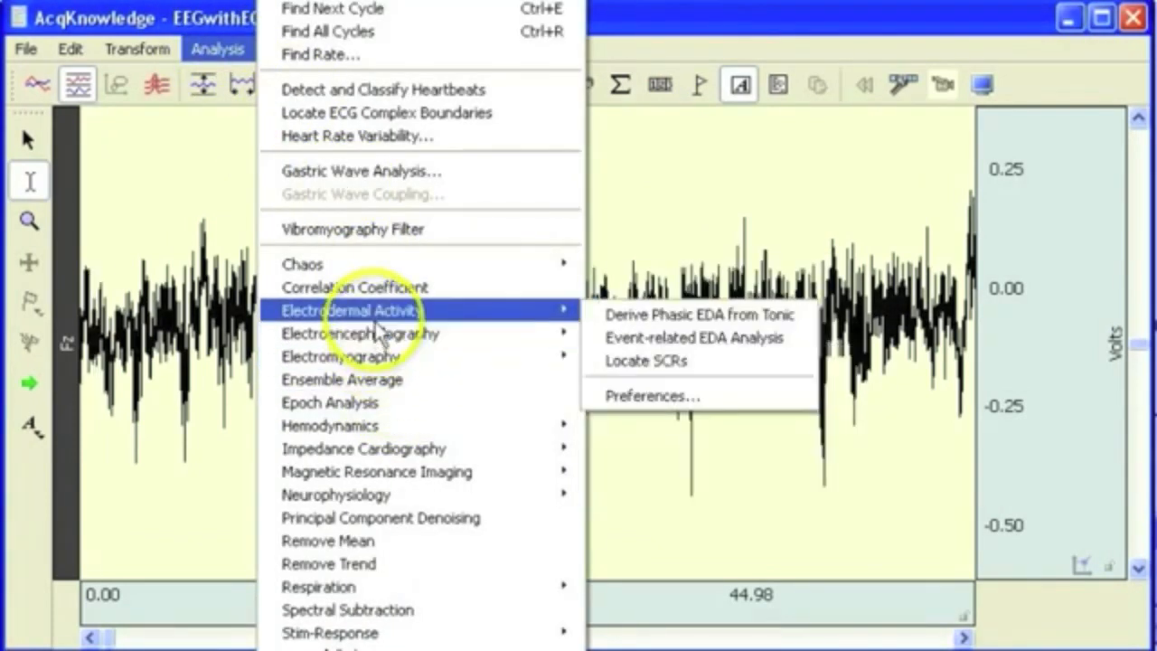
{"action": "mouse_move", "coordinate": [358, 332]}
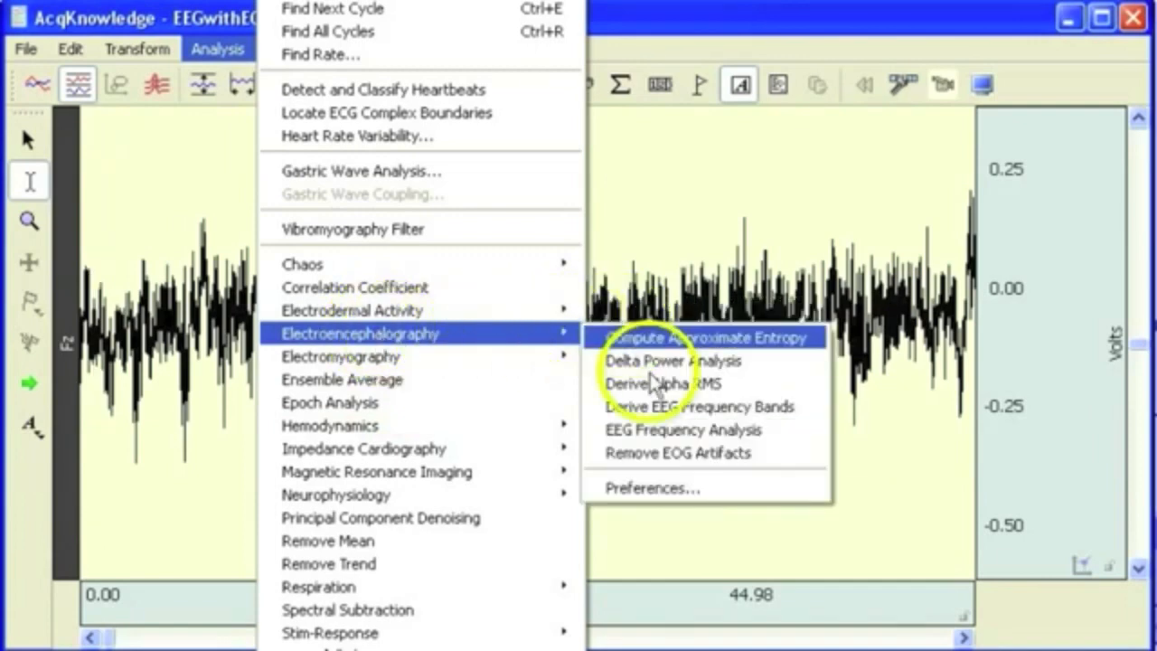
{"action": "left_click", "coordinate": [701, 405]}
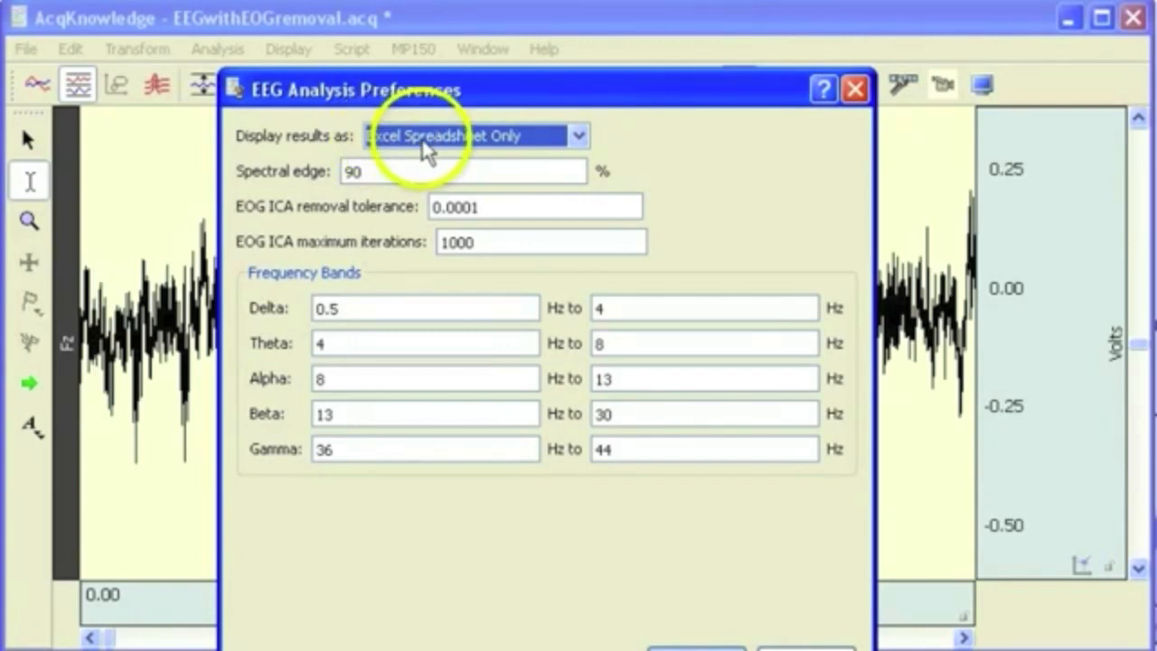
{"action": "mouse_move", "coordinate": [557, 144]}
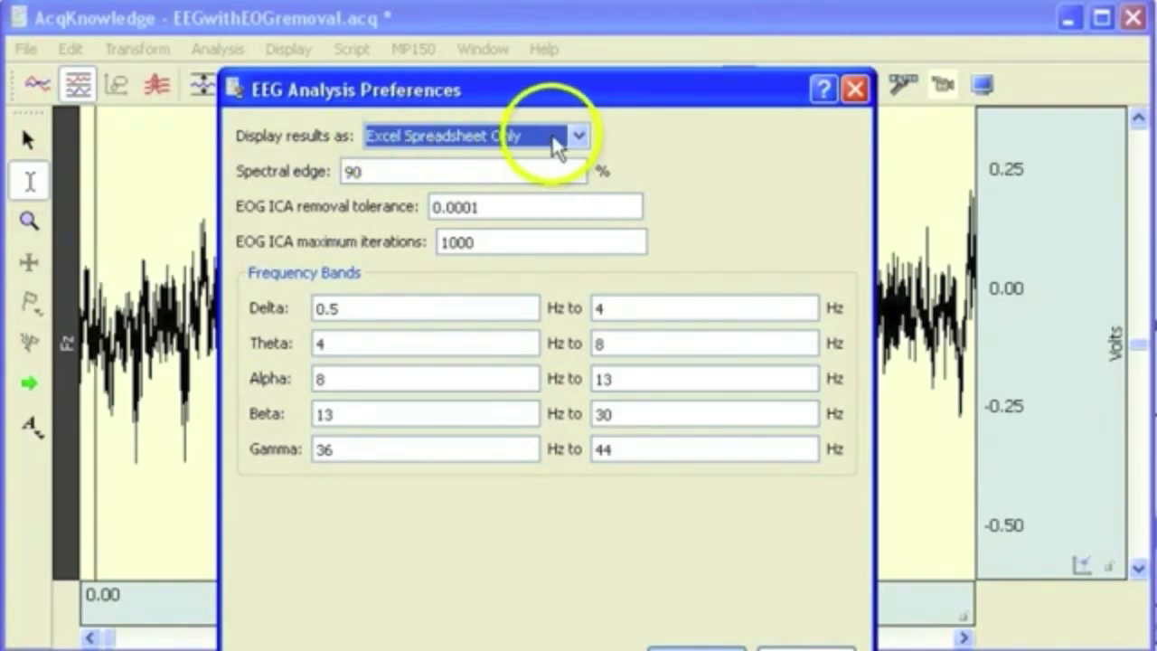
Step: Set results to display as Graph and Excel Spreadsheet, keeping a 90% spectral edge, and confirm
{"action": "left_click", "coordinate": [576, 135]}
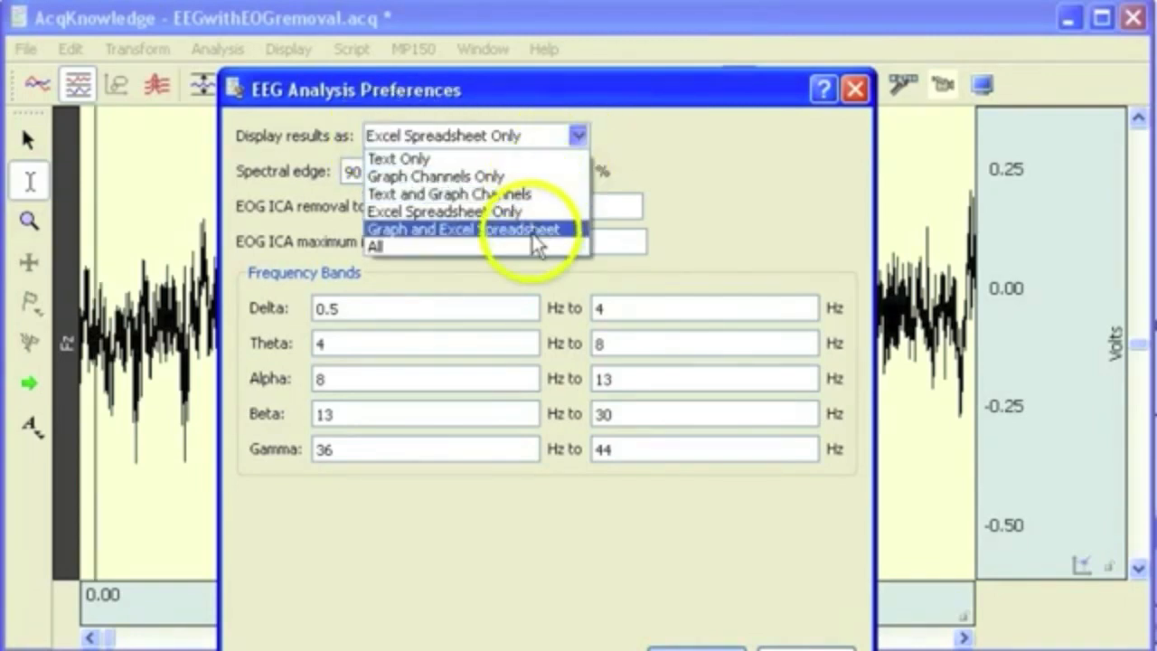
{"action": "left_click", "coordinate": [473, 227]}
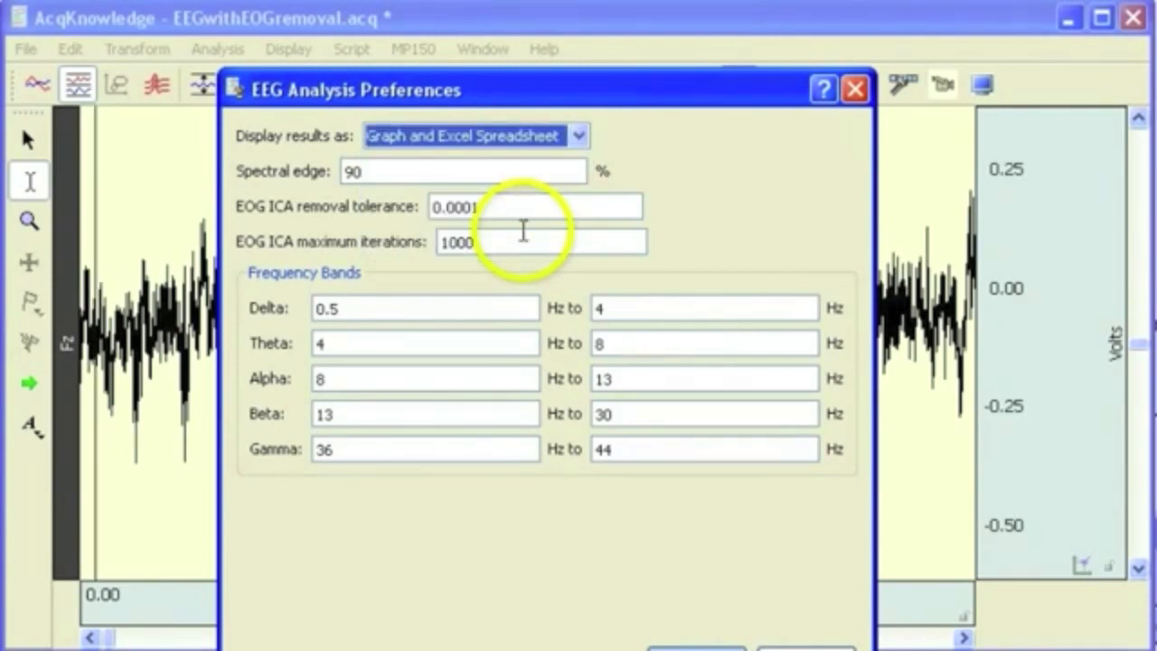
{"action": "mouse_move", "coordinate": [600, 163]}
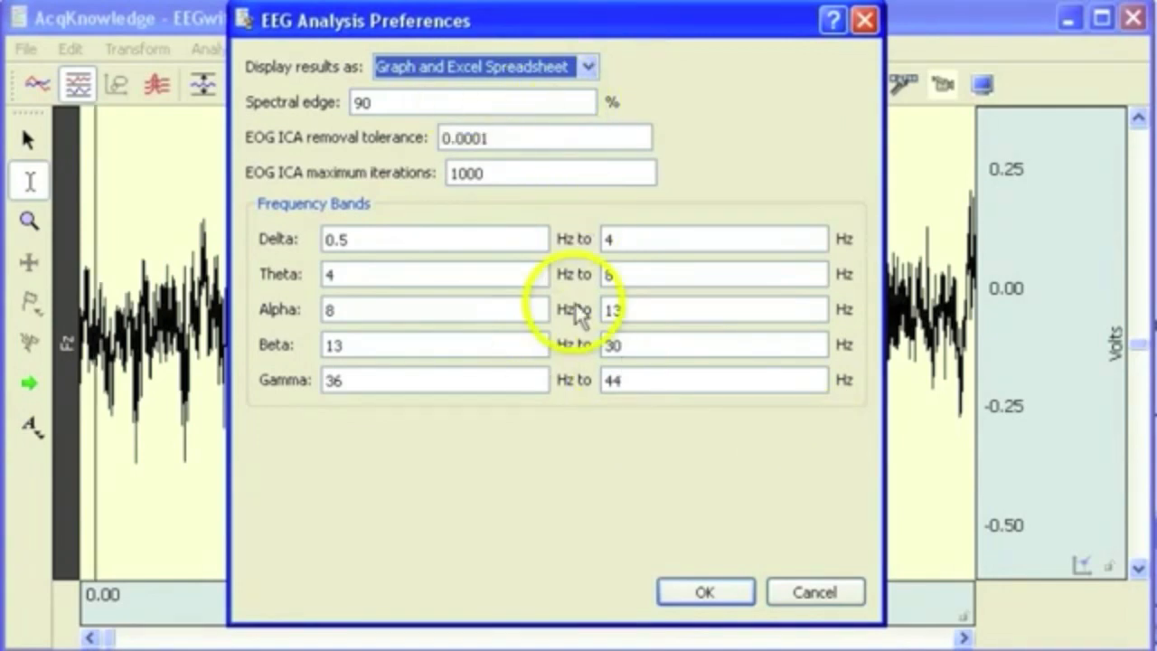
{"action": "left_click", "coordinate": [705, 591]}
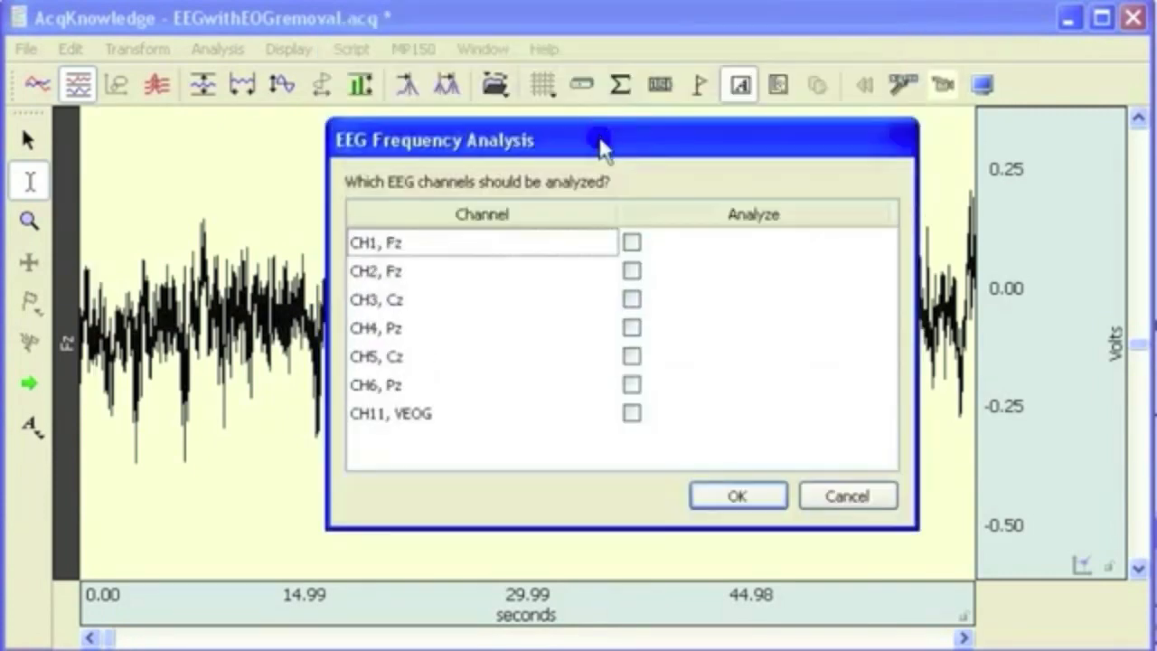
Step: Rerun the frequency analysis on CH1, Fz with 5-second epochs to produce graph channels and a sheet
{"action": "left_click", "coordinate": [632, 249]}
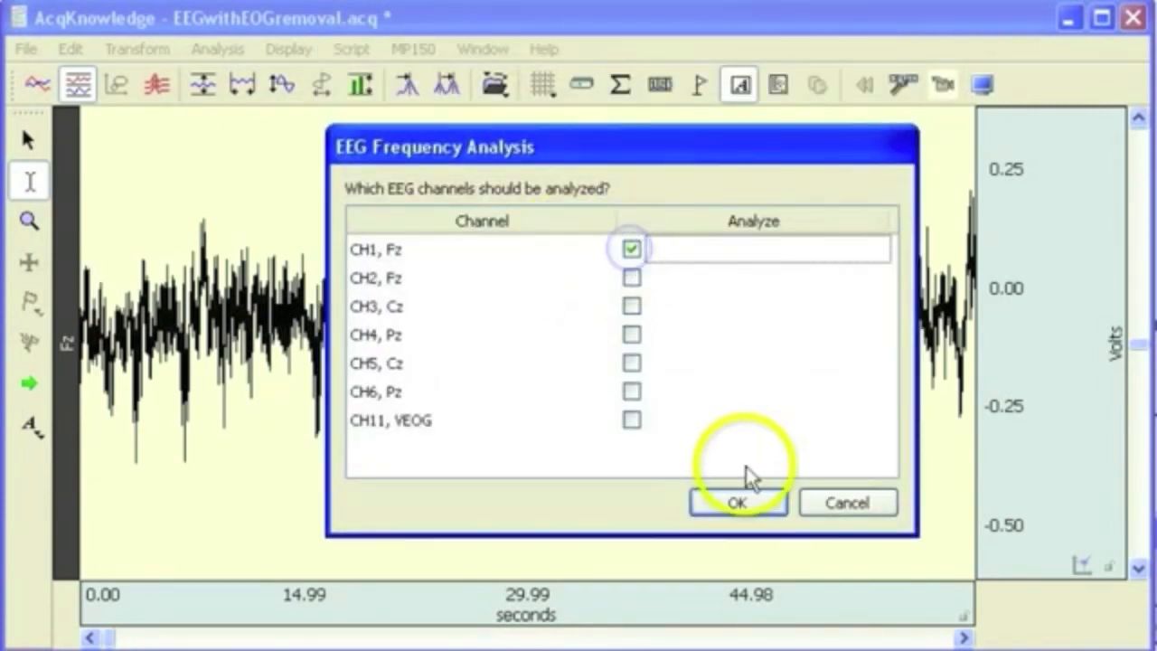
{"action": "left_click", "coordinate": [737, 502]}
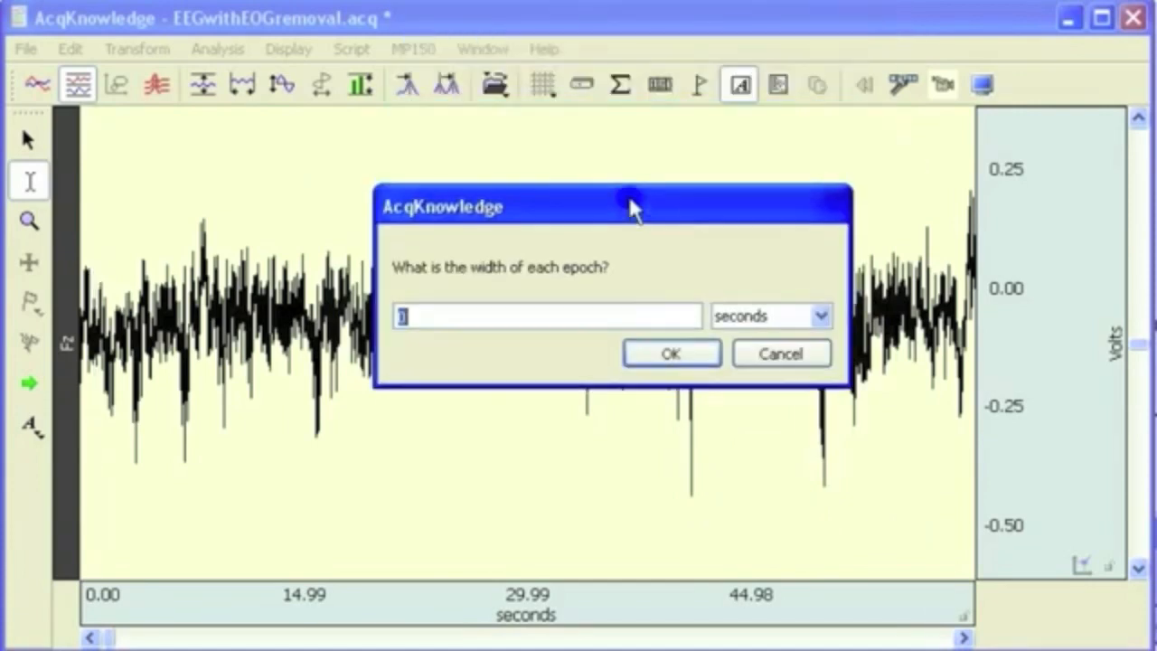
{"action": "type", "text": "5"}
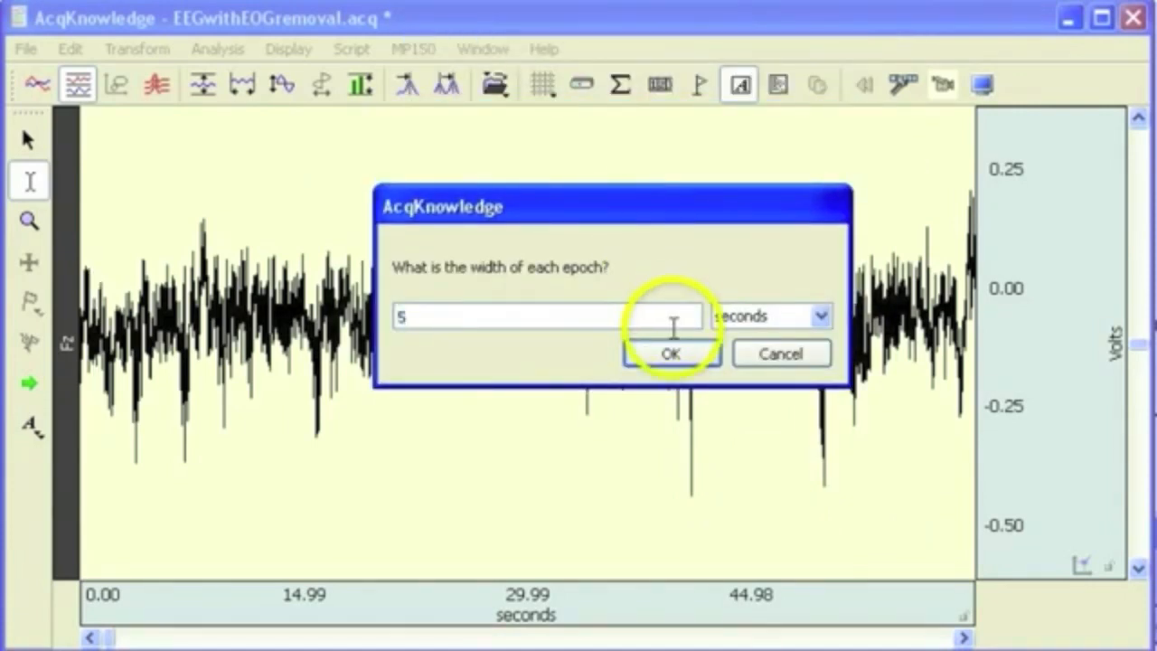
{"action": "left_click", "coordinate": [671, 353]}
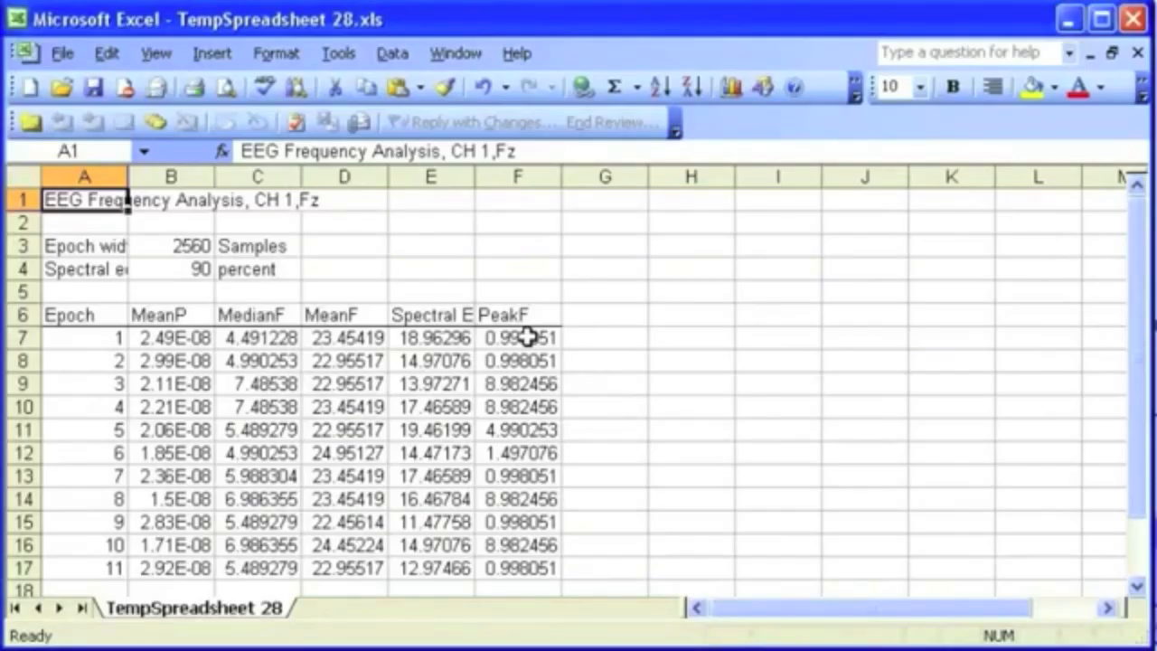
{"action": "mouse_move", "coordinate": [972, 32]}
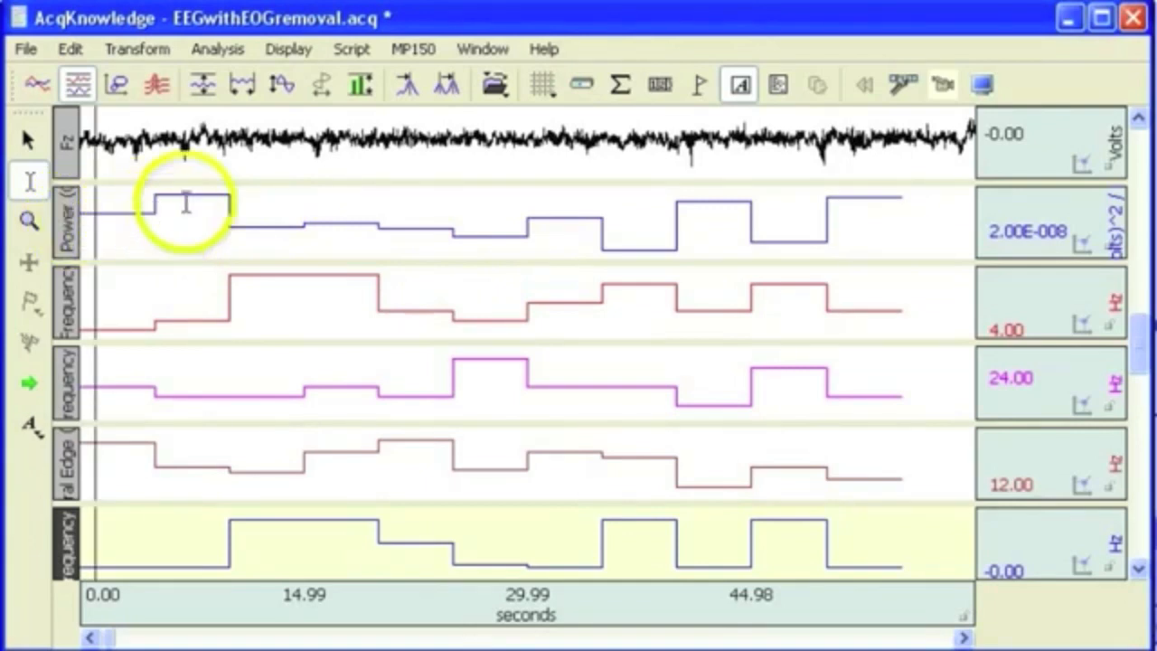
{"action": "mouse_move", "coordinate": [527, 217]}
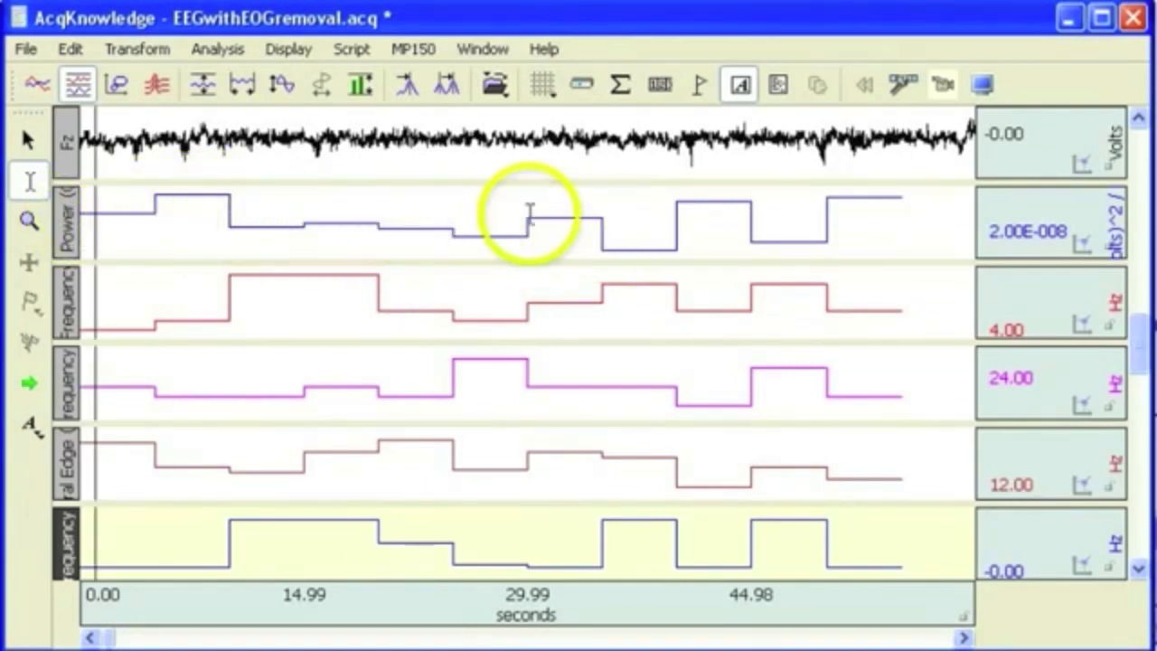
Step: Select the epoch spanning roughly 30 to 35 seconds on the mean power trace
{"action": "left_click", "coordinate": [528, 220]}
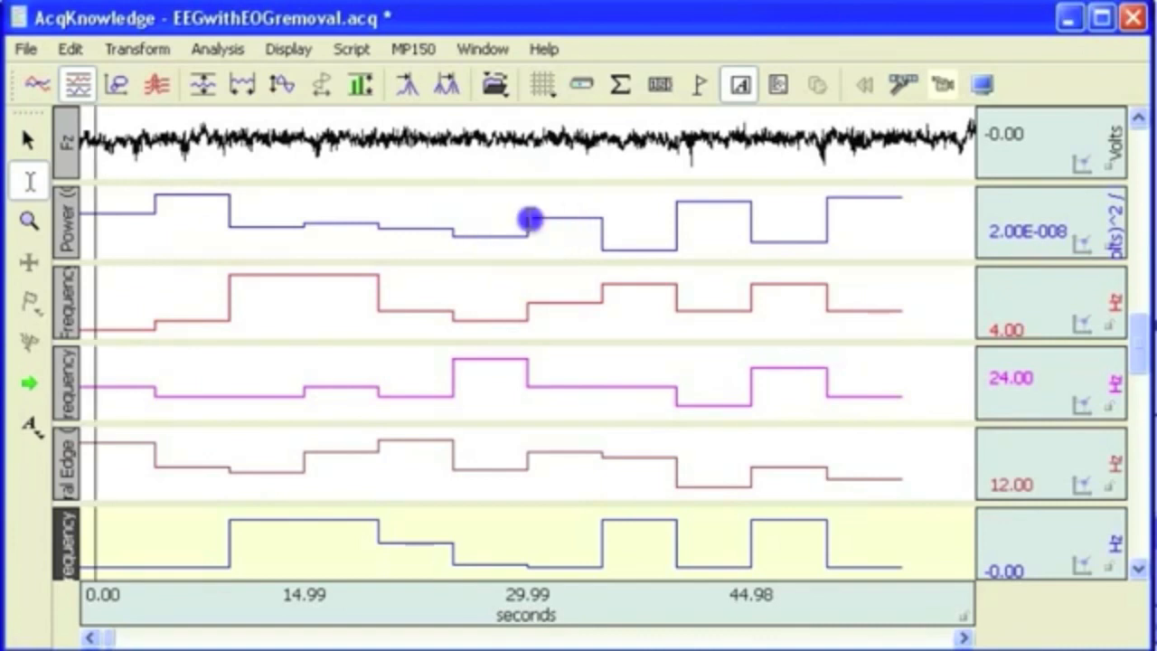
{"action": "left_click_drag", "start_coordinate": [528, 217], "coordinate": [596, 217]}
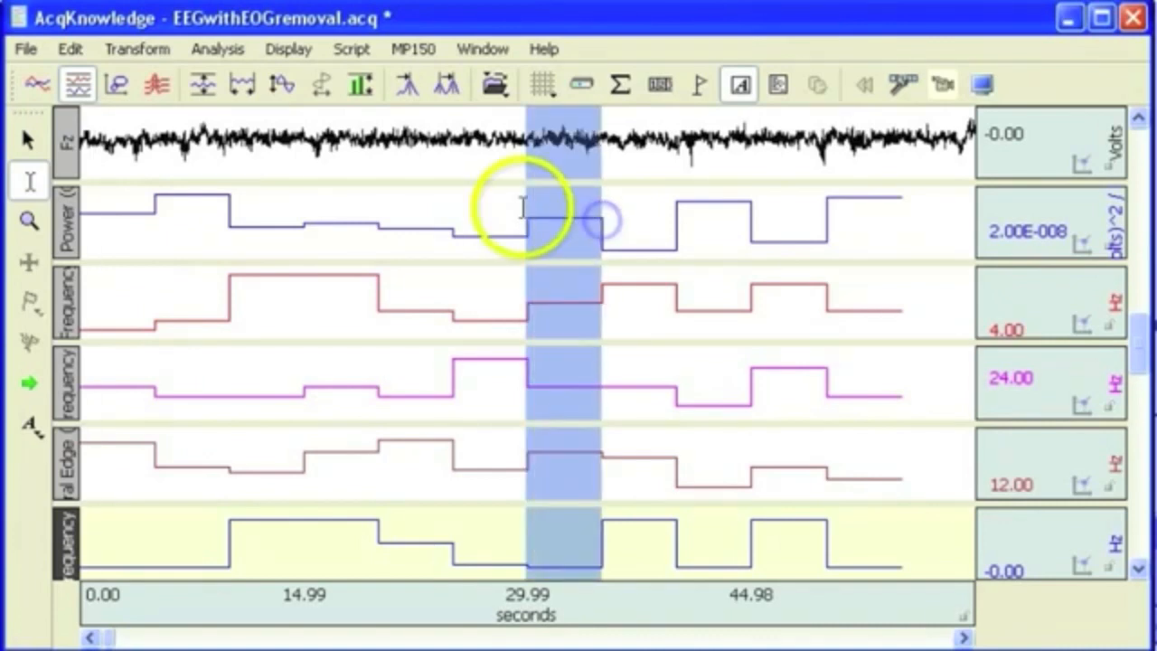
{"action": "mouse_move", "coordinate": [622, 85]}
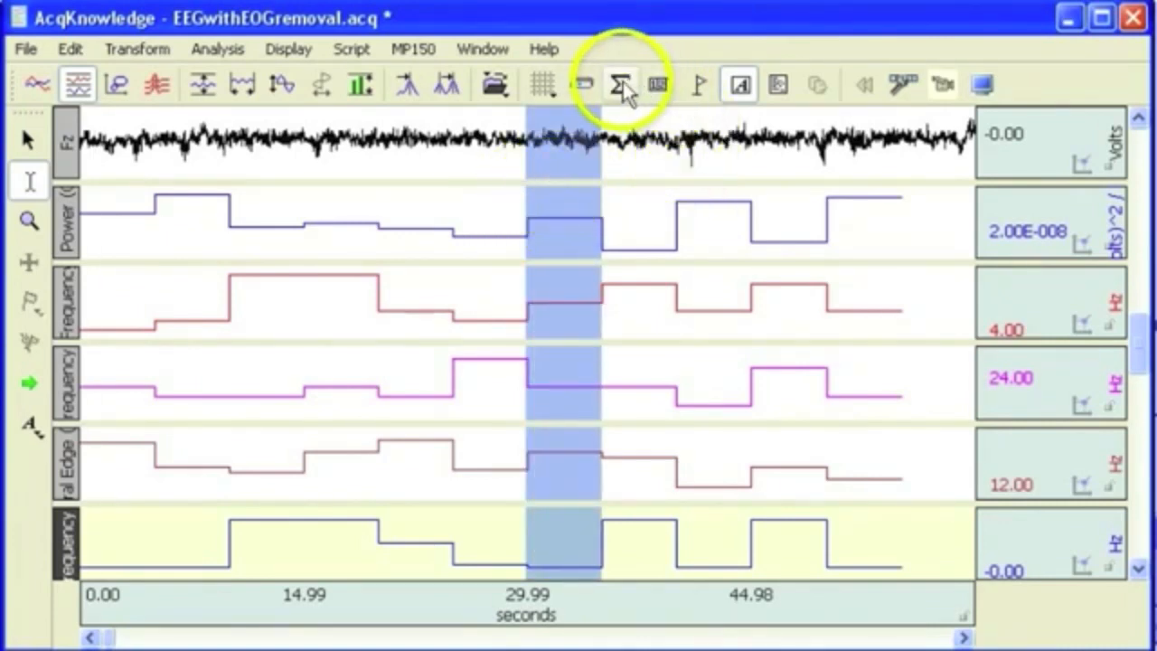
Step: Show the measurement readout bar for the selected 30–35 second epoch across the analysis channels
{"action": "left_click", "coordinate": [622, 85]}
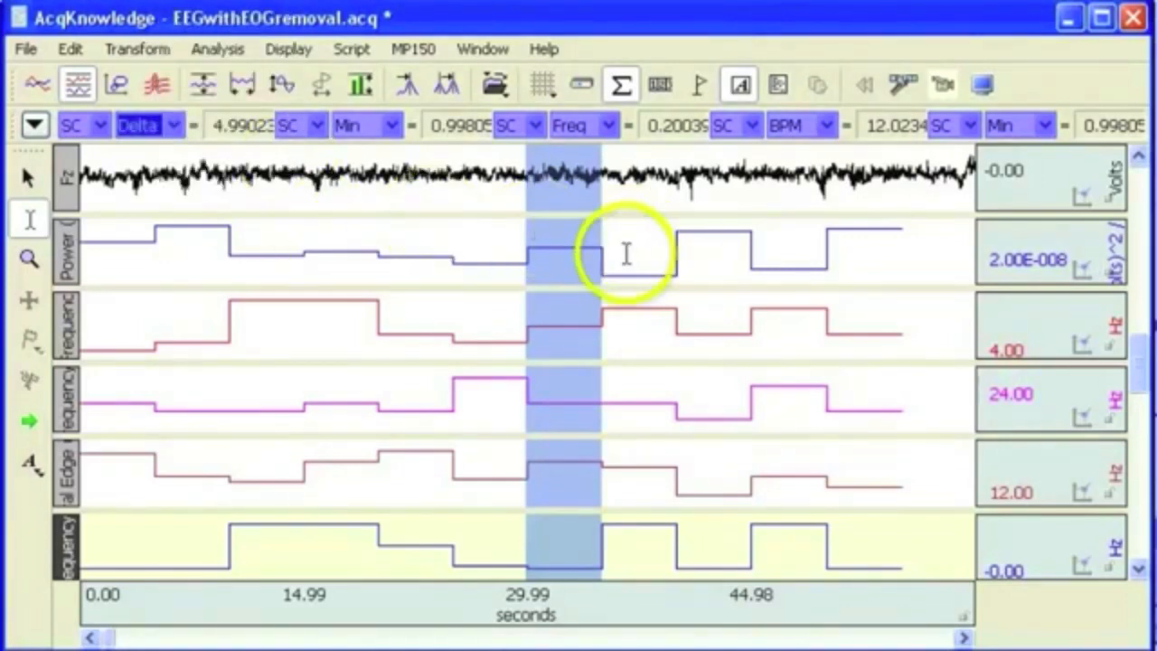
{"action": "mouse_move", "coordinate": [533, 260]}
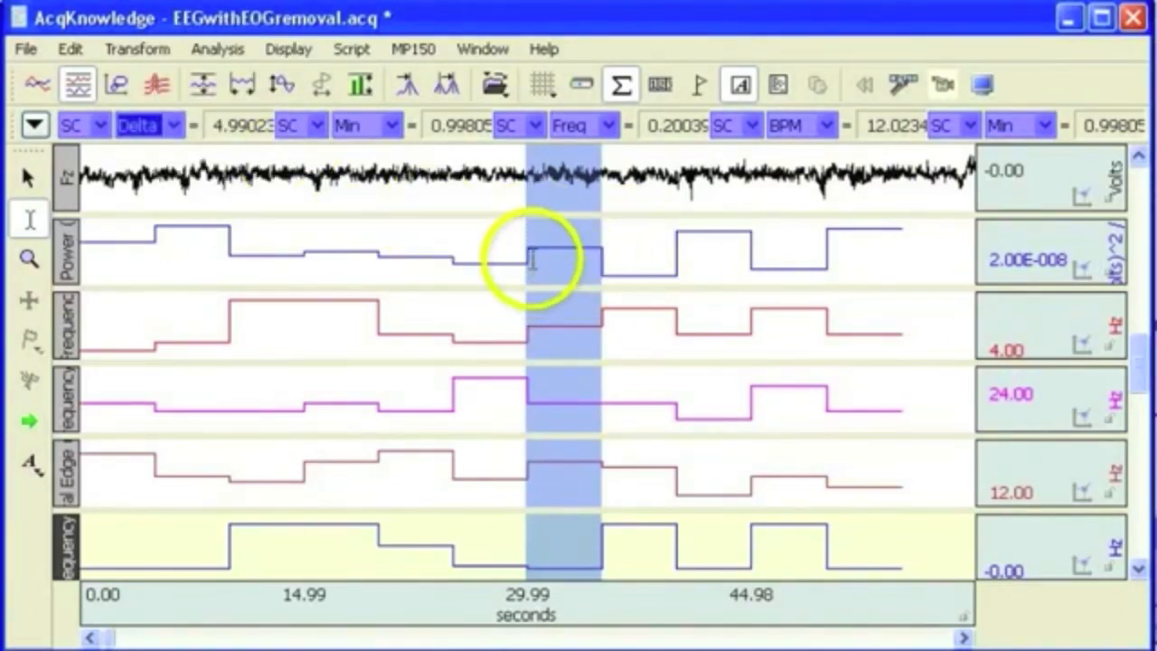
{"action": "mouse_move", "coordinate": [181, 239]}
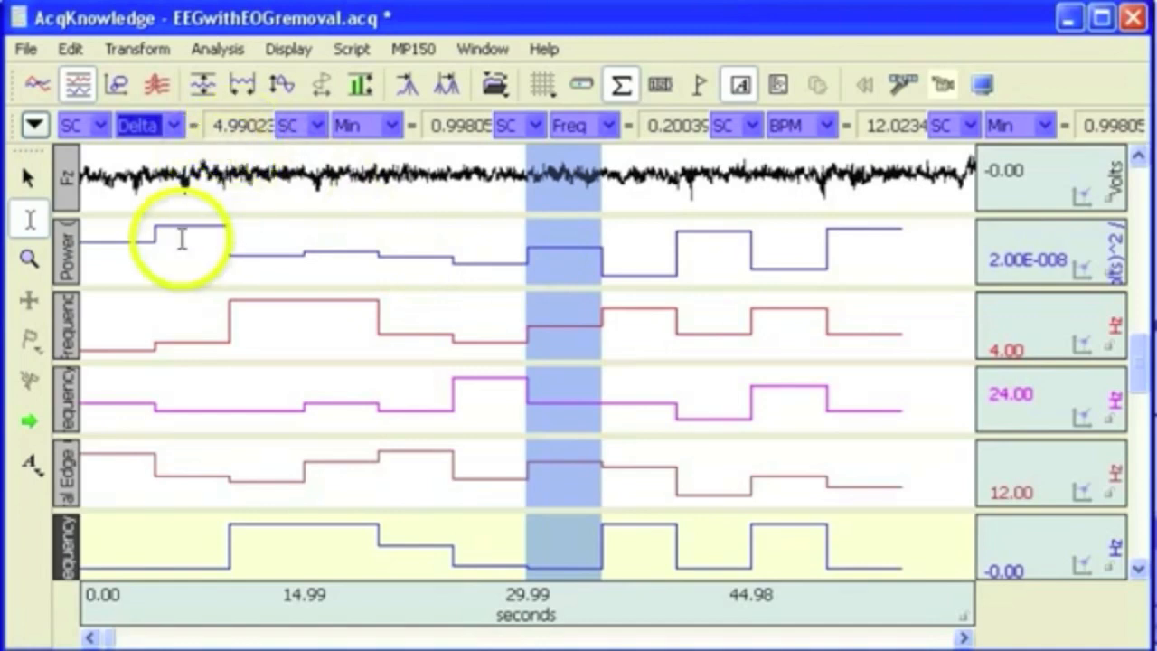
{"action": "mouse_move", "coordinate": [76, 257]}
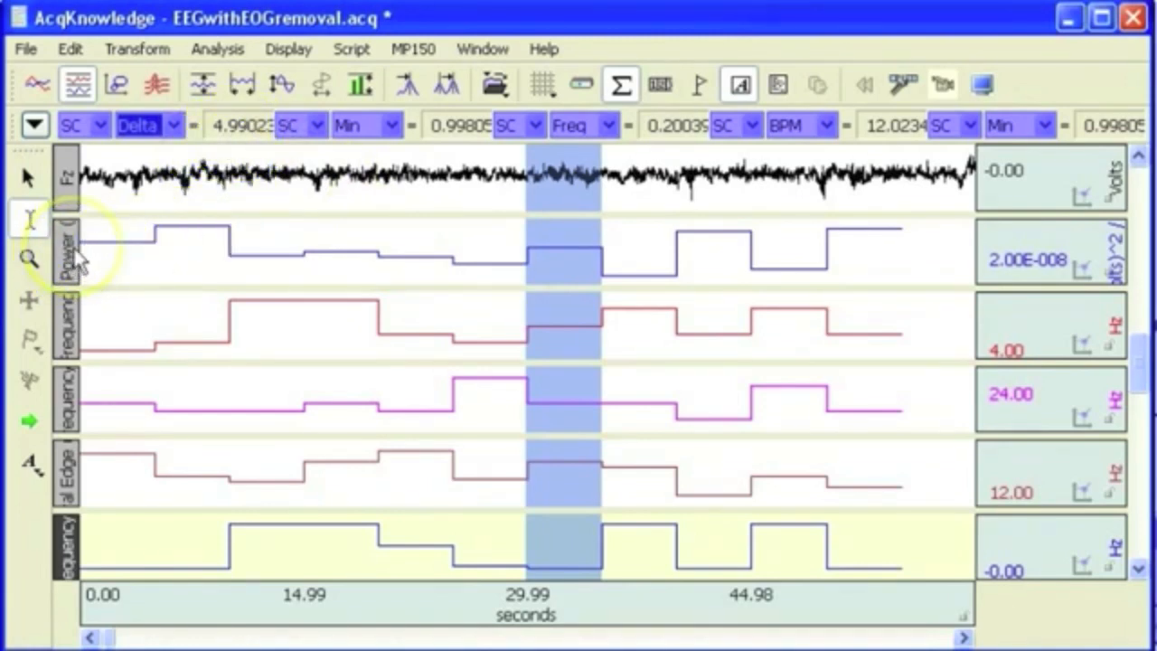
{"action": "mouse_move", "coordinate": [69, 253]}
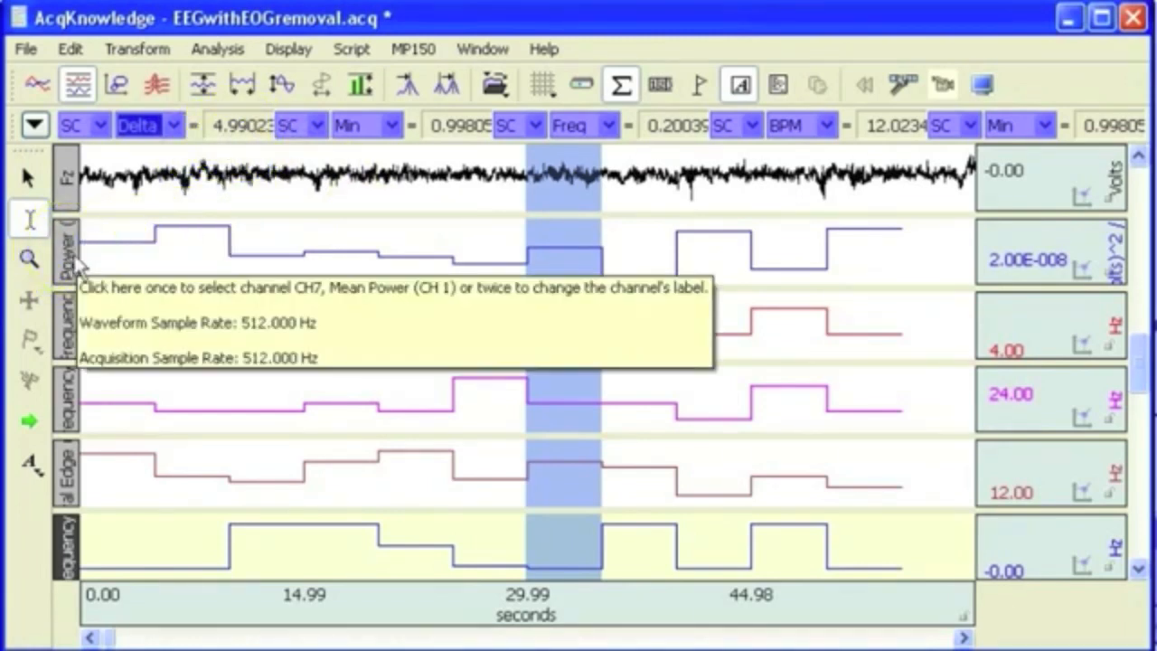
{"action": "mouse_move", "coordinate": [71, 325]}
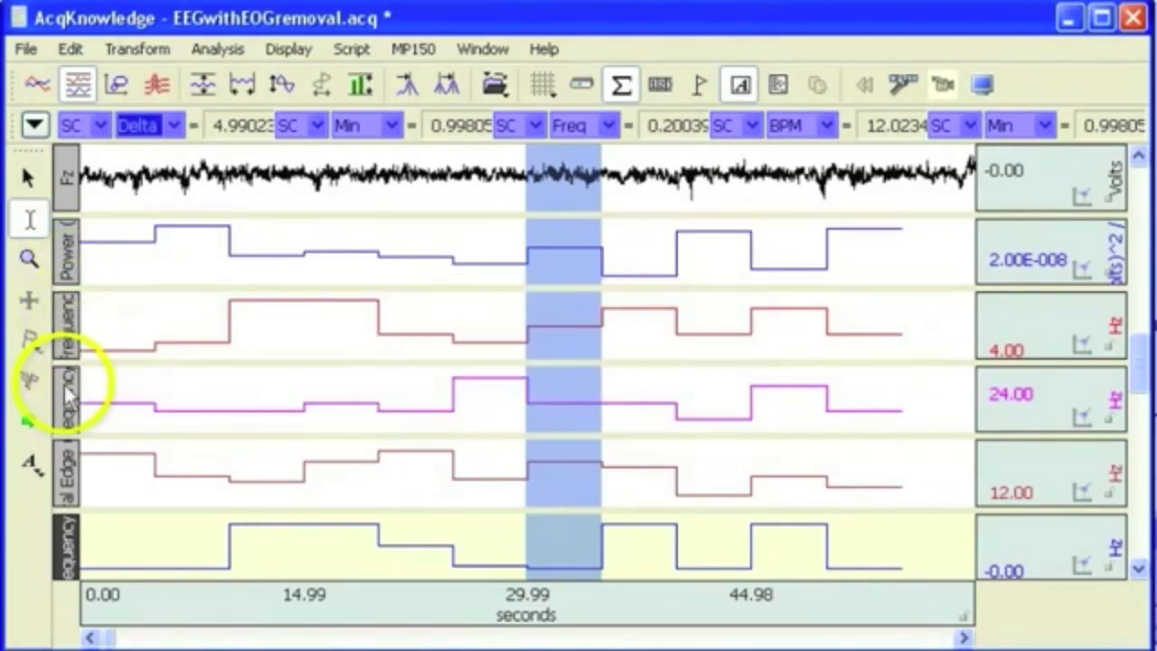
{"action": "mouse_move", "coordinate": [65, 394]}
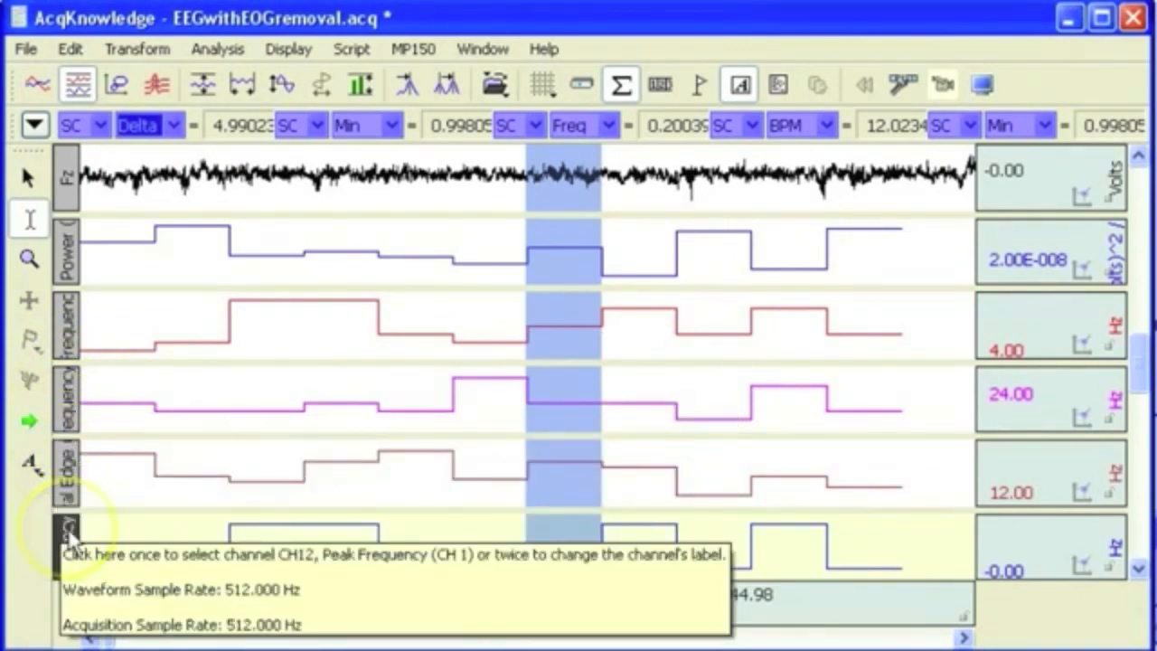
{"action": "mouse_move", "coordinate": [474, 304]}
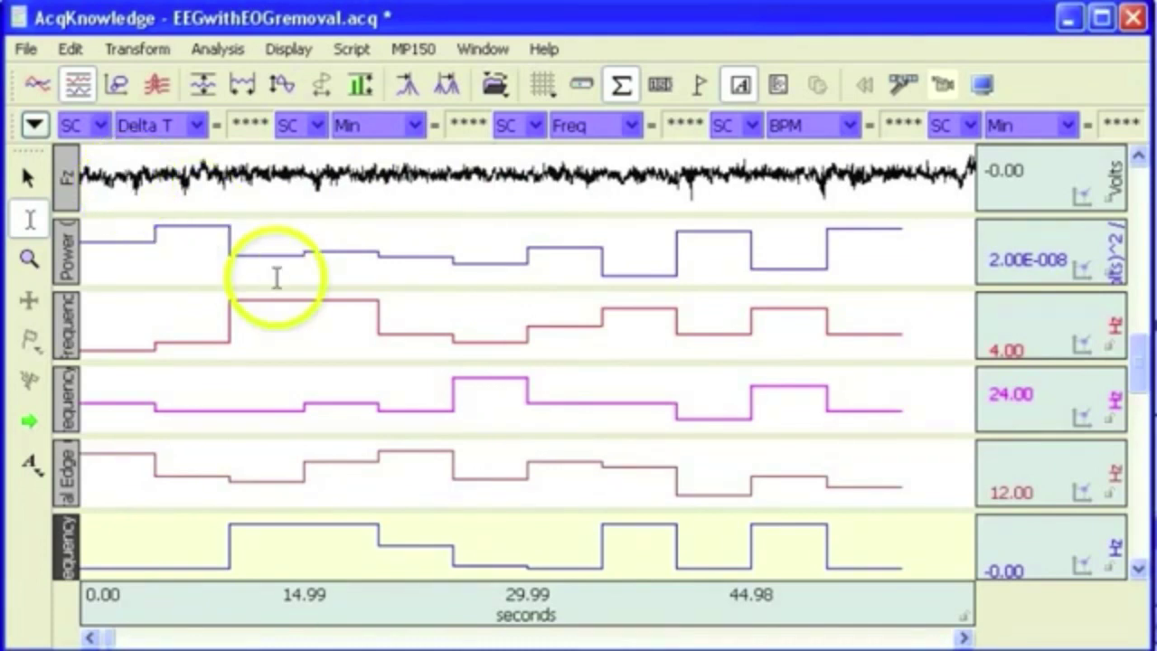
{"action": "left_click", "coordinate": [217, 49]}
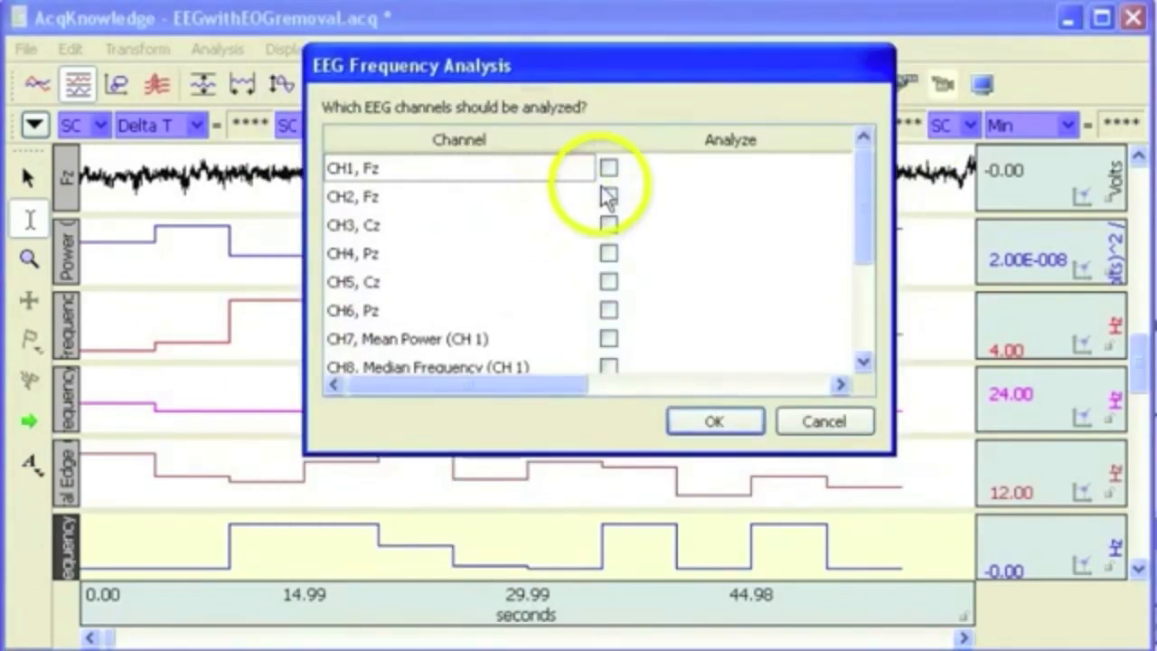
{"action": "mouse_move", "coordinate": [719, 370]}
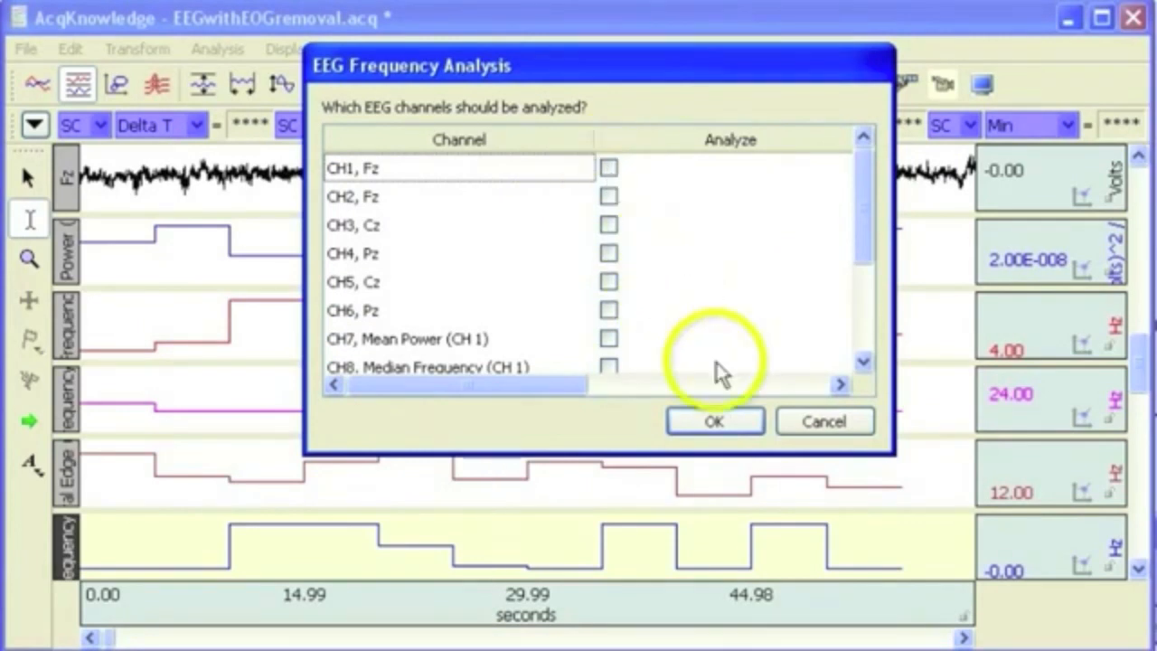
{"action": "mouse_move", "coordinate": [824, 421]}
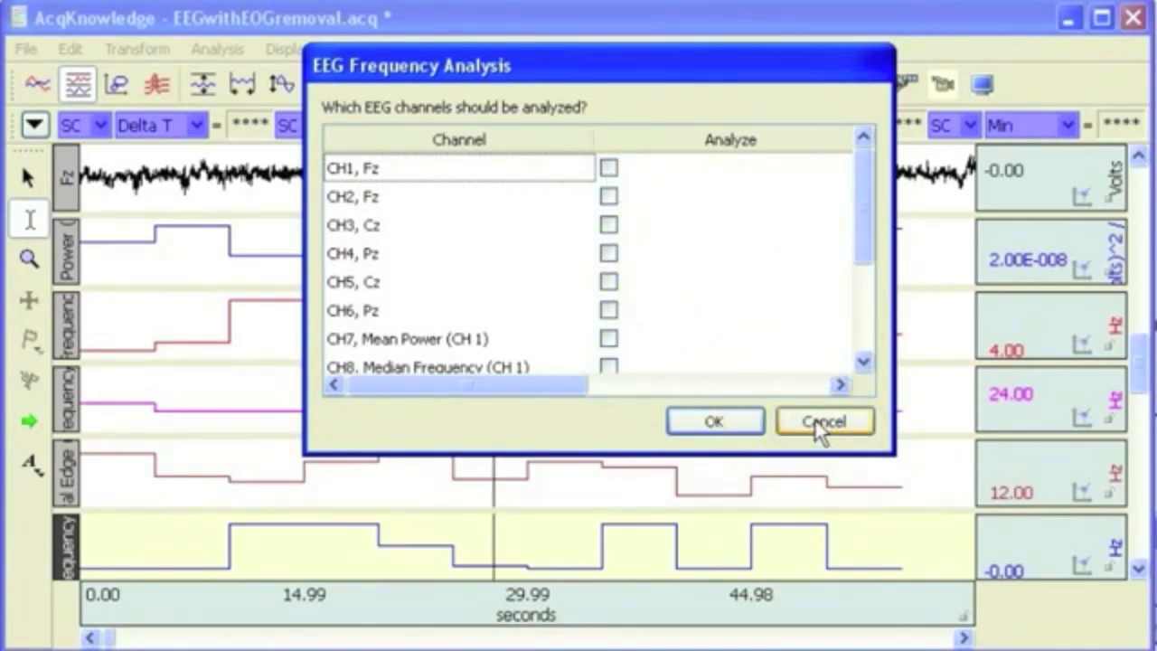
{"action": "left_click", "coordinate": [824, 419]}
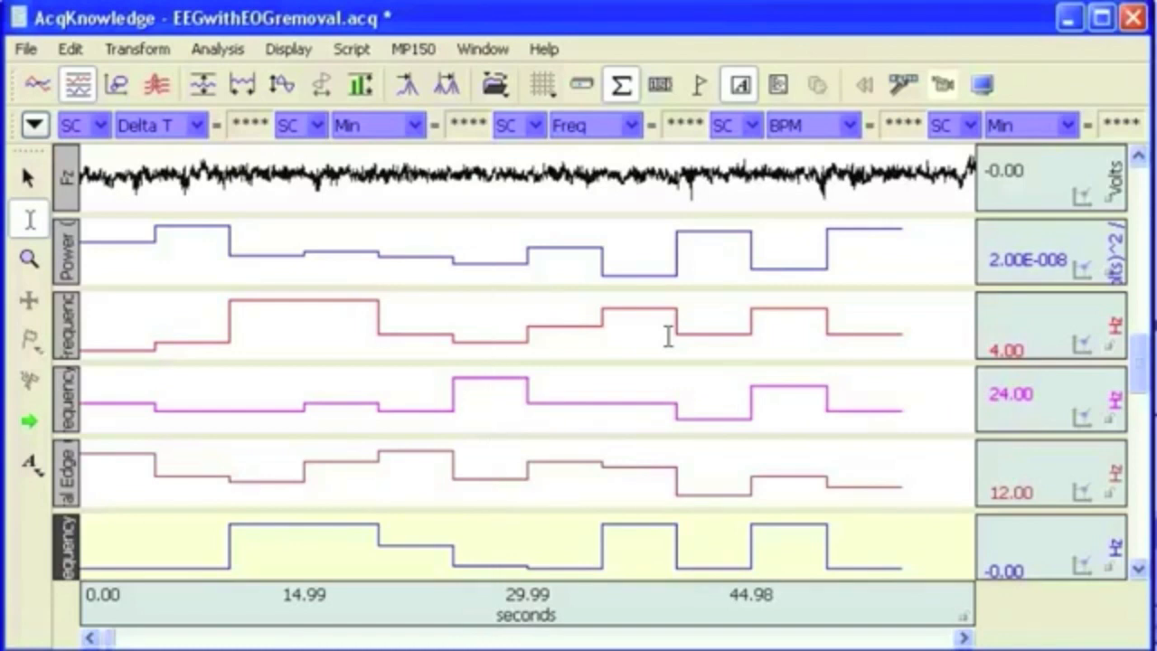
{"action": "mouse_move", "coordinate": [593, 307]}
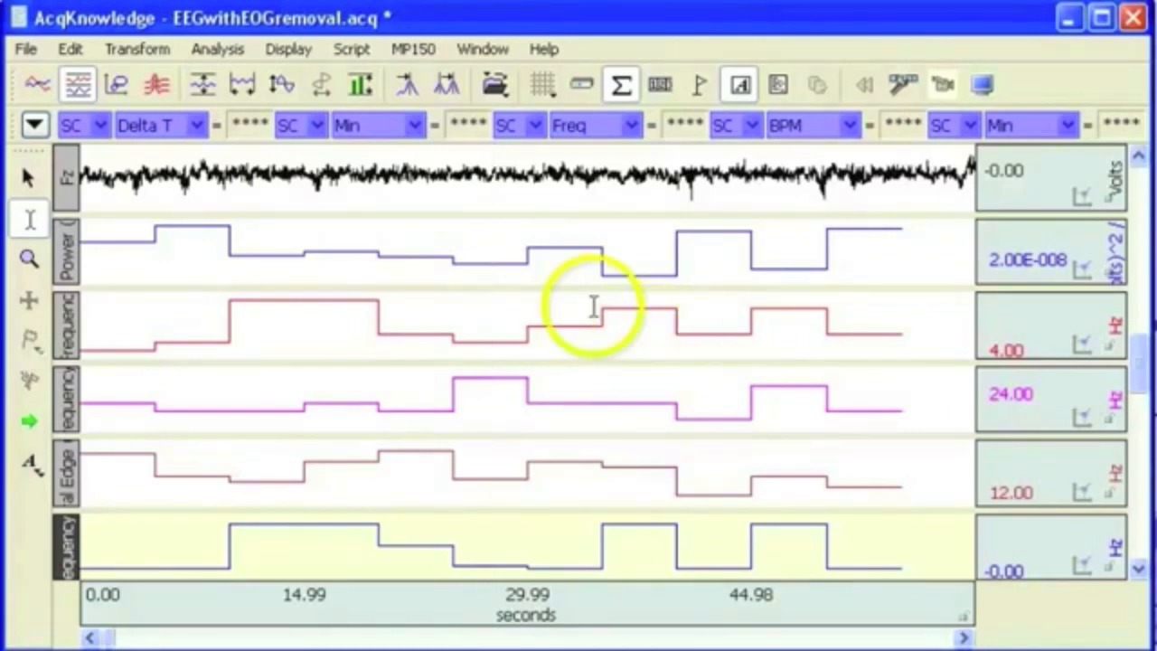
{"action": "mouse_move", "coordinate": [397, 257]}
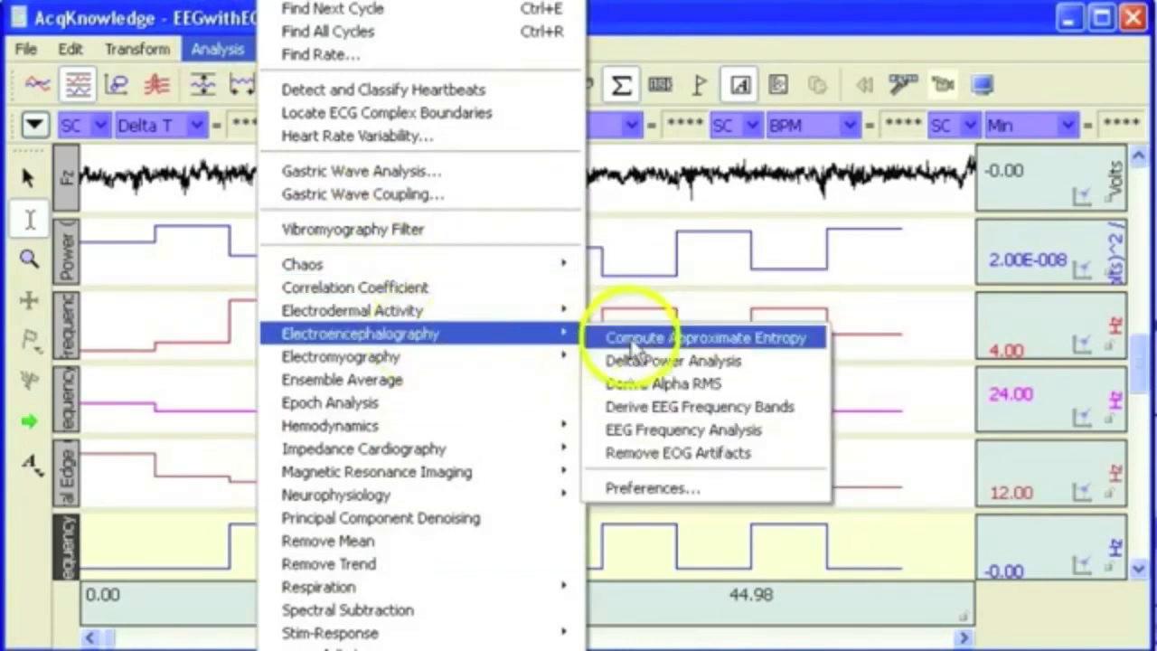
{"action": "mouse_move", "coordinate": [683, 430]}
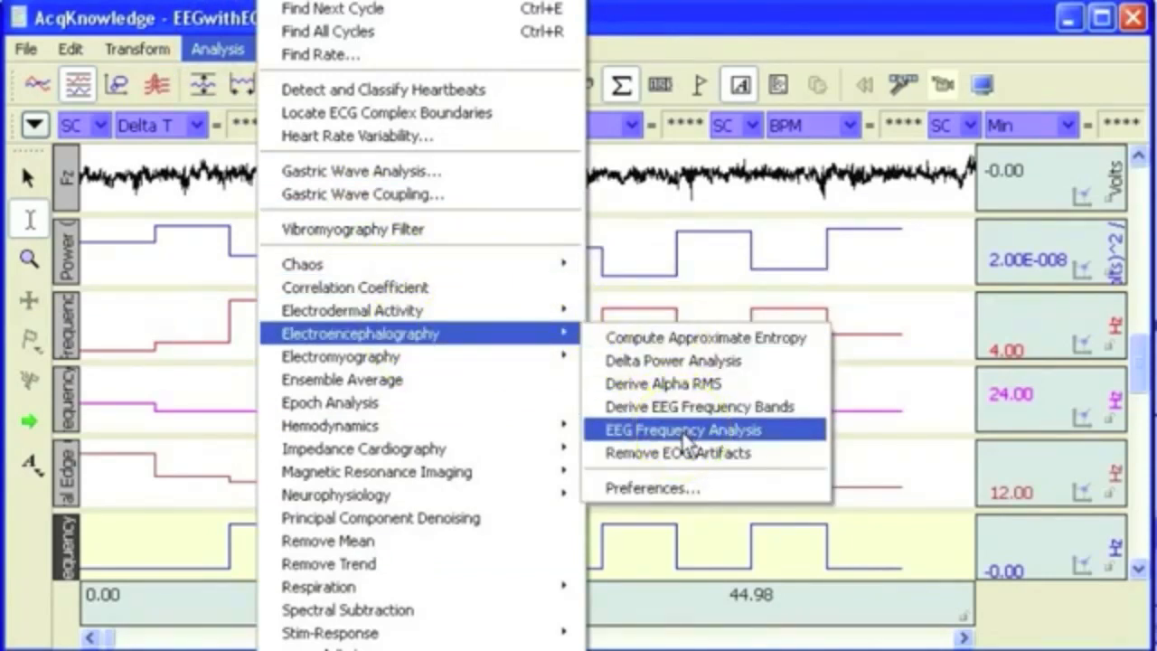